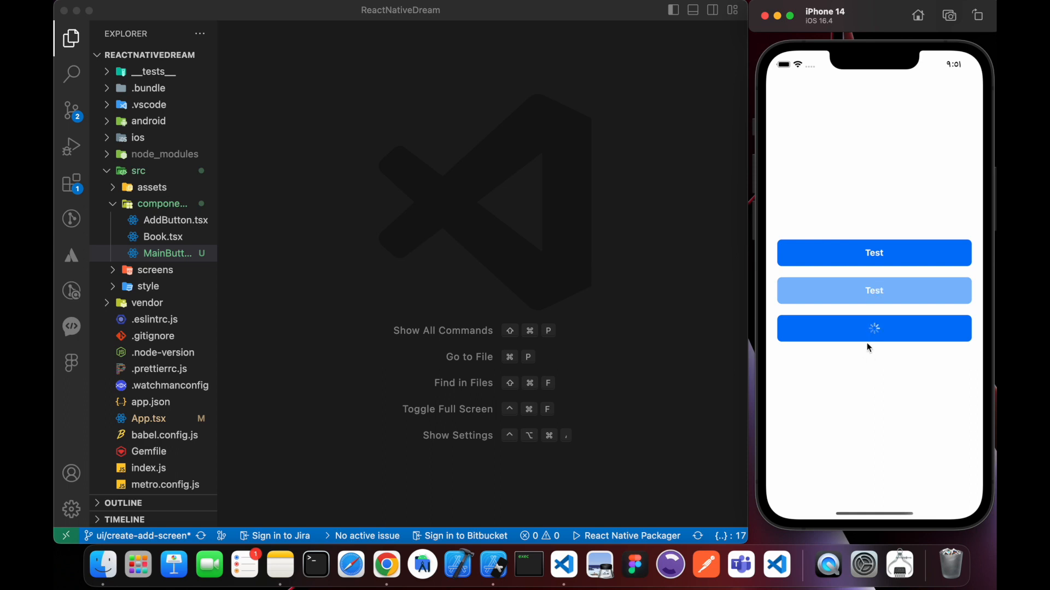
mouse_move(877, 369)
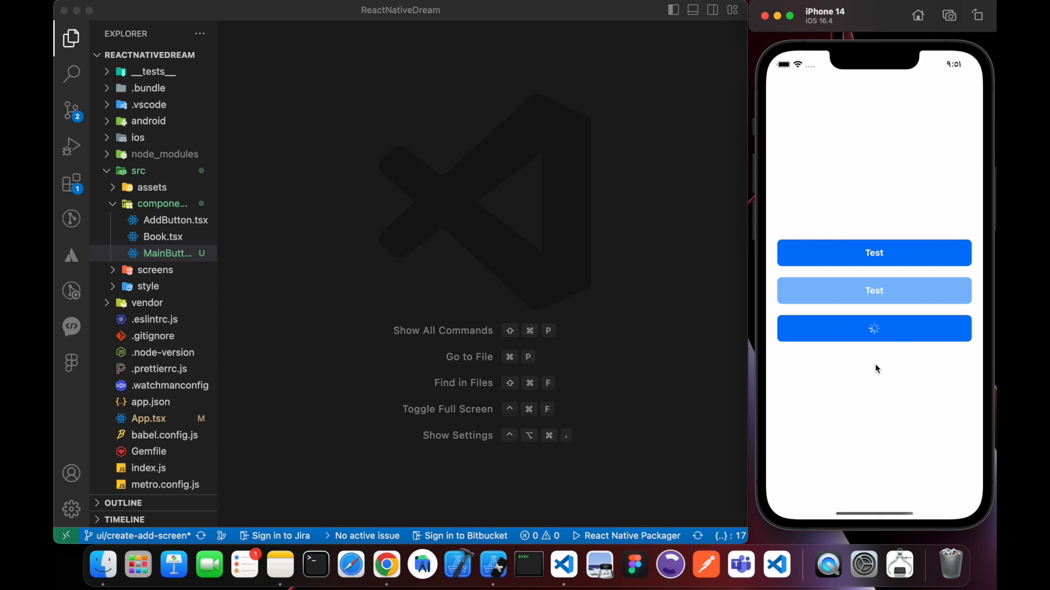
mouse_move(422, 216)
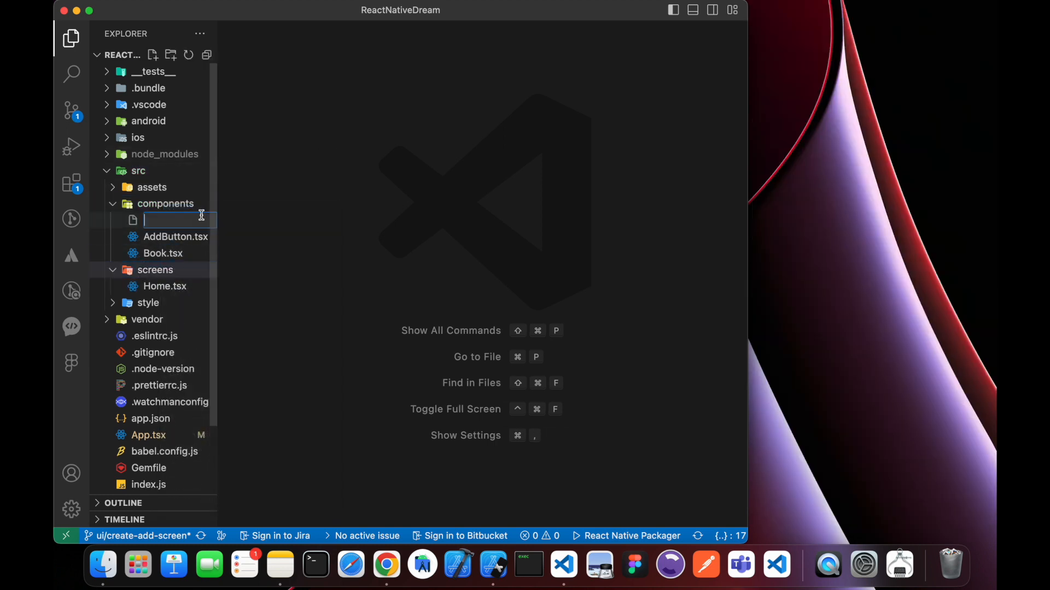
Create MainButton.tsx in components and scaffold a functional component with the rnfes snippet
text(Main)
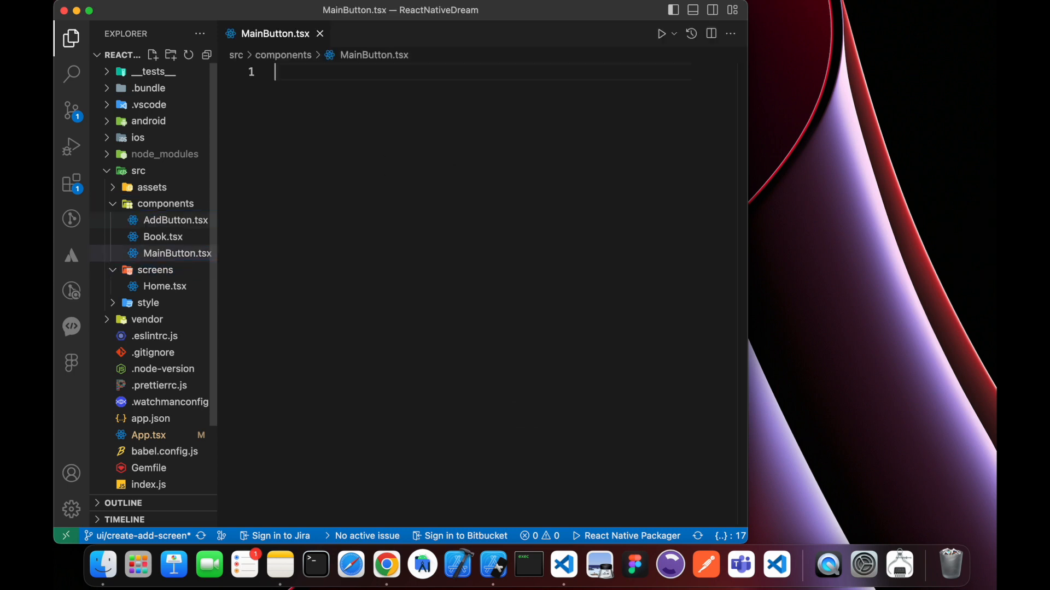
text(rnf)
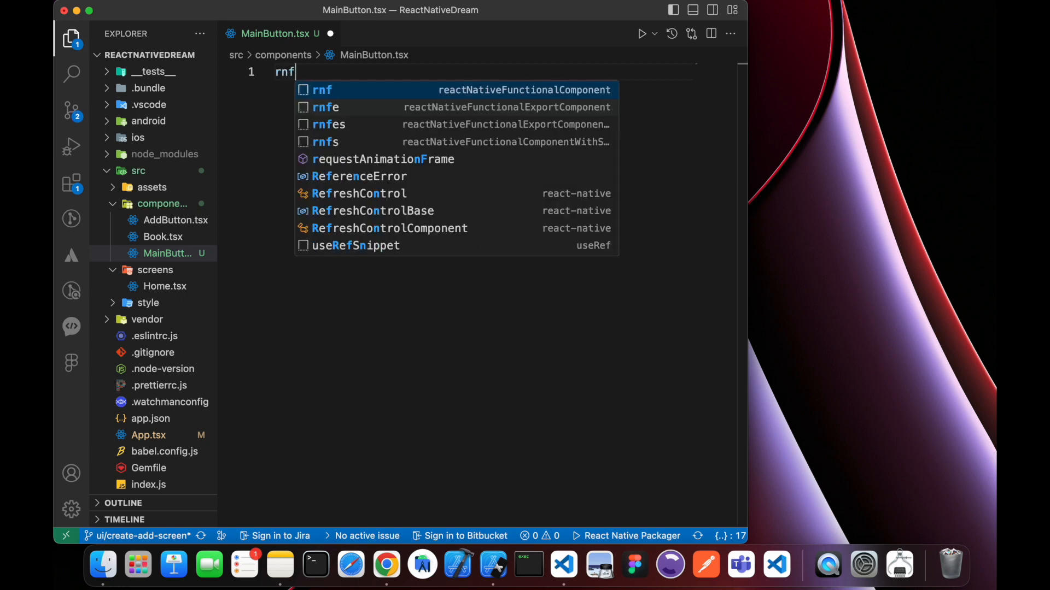
text(es)
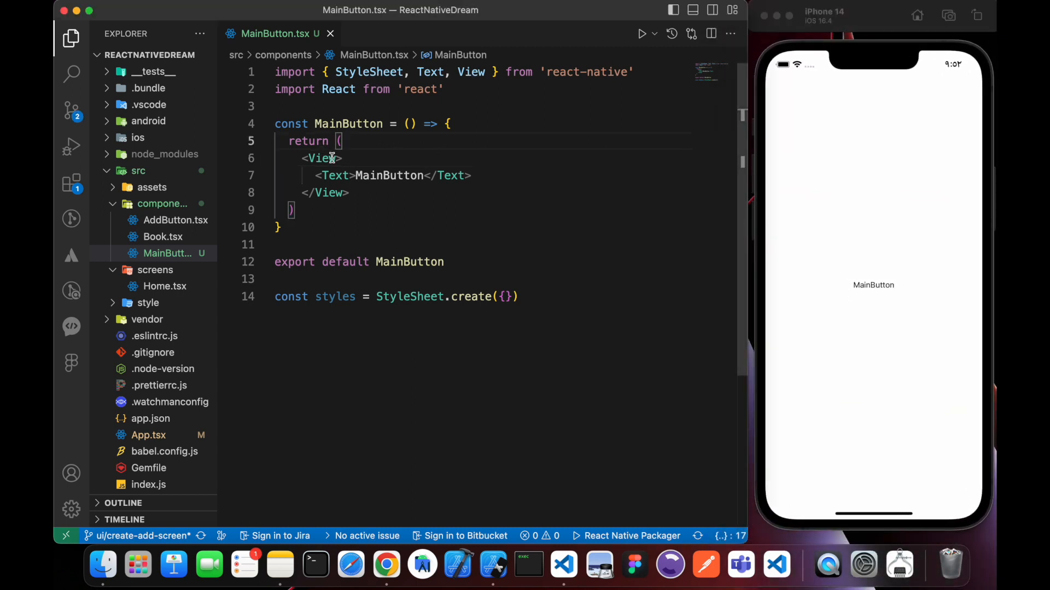
Replace the wrapping View with TouchableOpacity imported from react-native
double_click(322, 158)
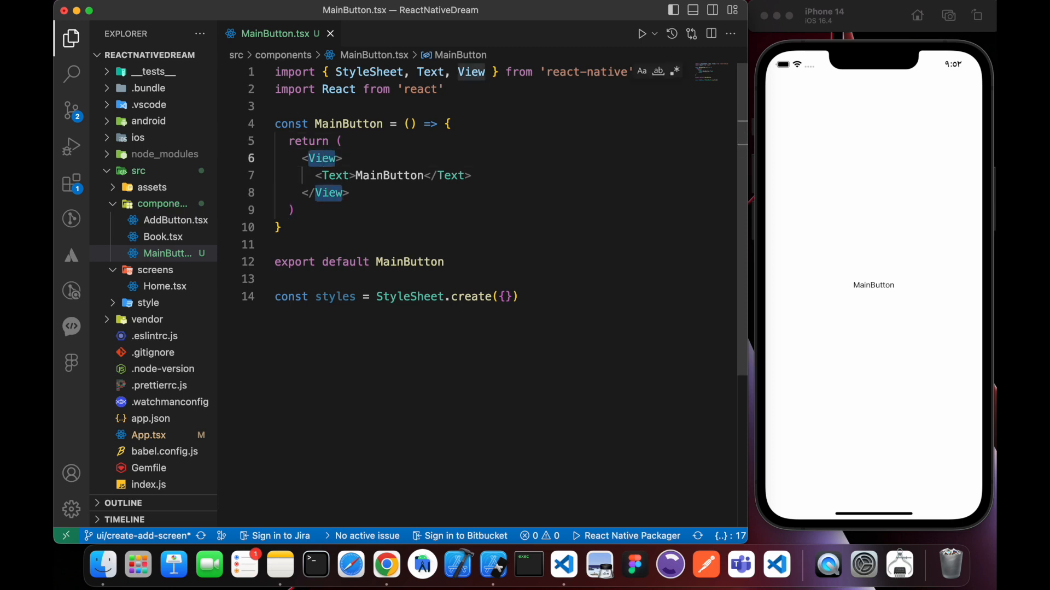
text(TouchableOpacity)
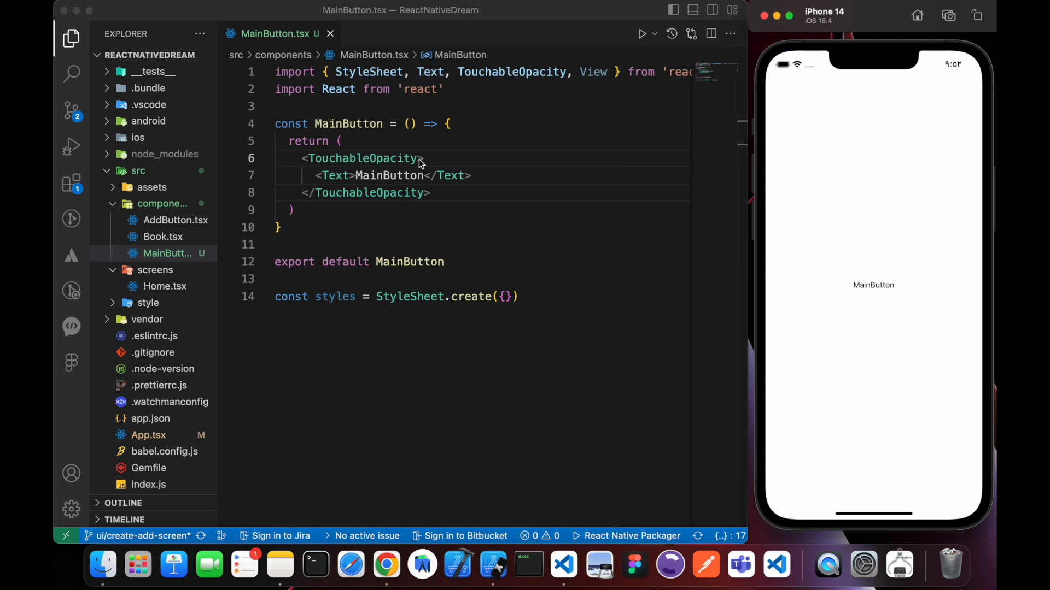
Apply styles.cont to TouchableOpacity and give cont height 48 and width 100%
text(style=)
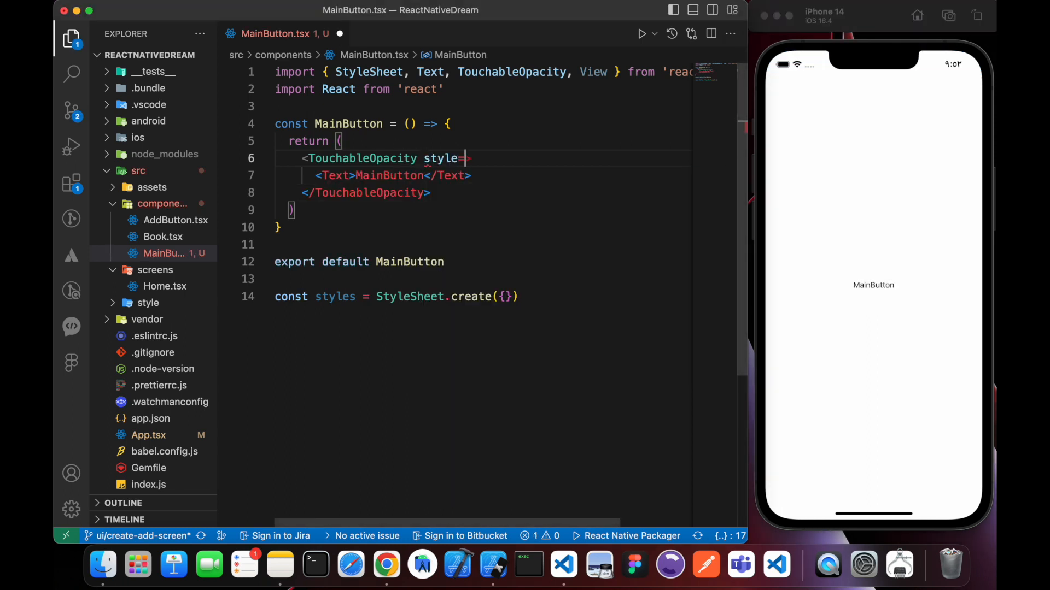
text({syl)
text(cont:{)
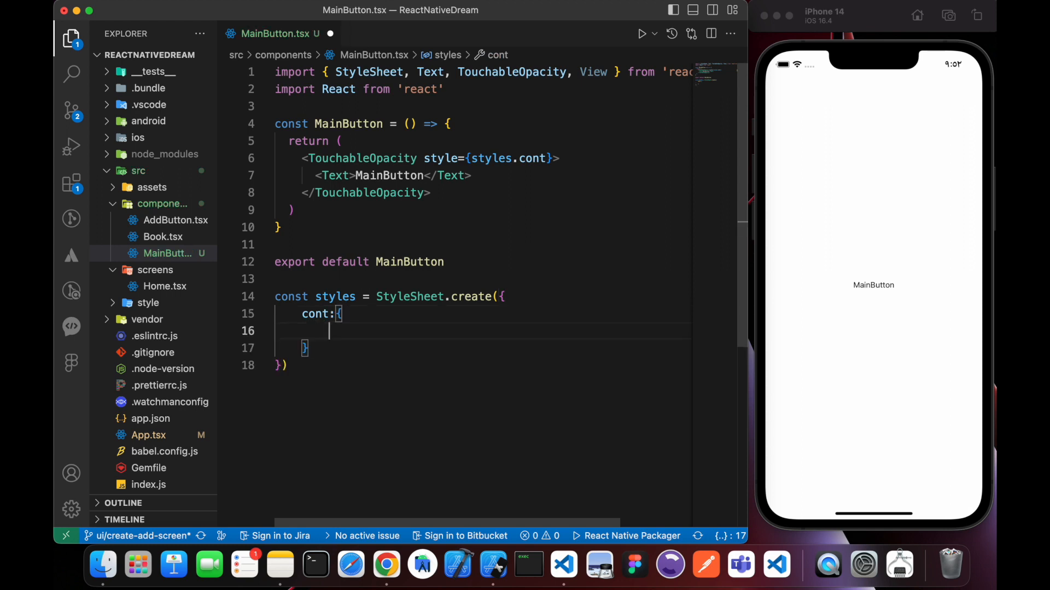
text(height:)
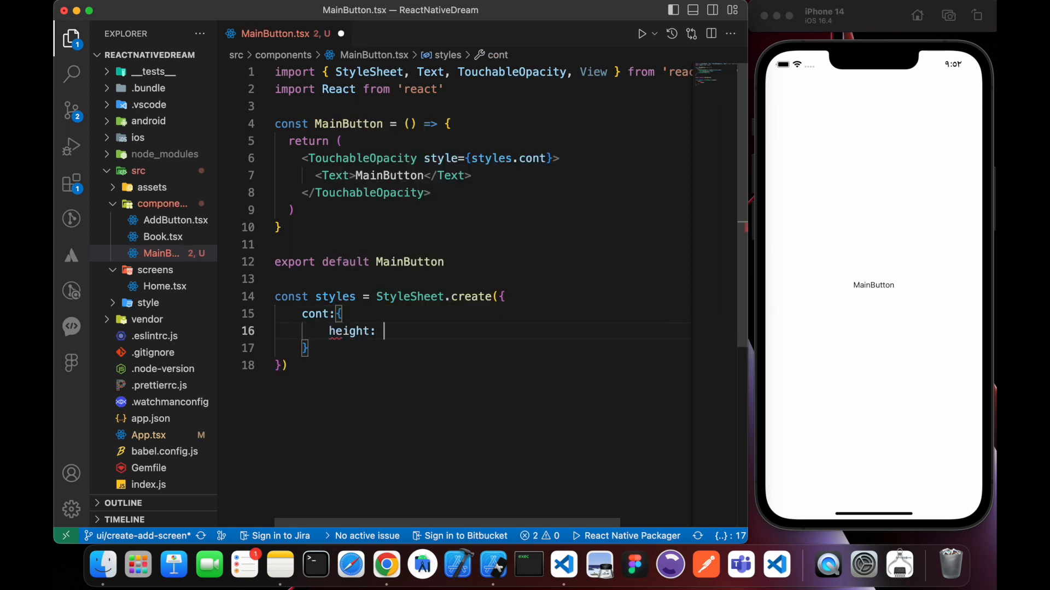
text(48,)
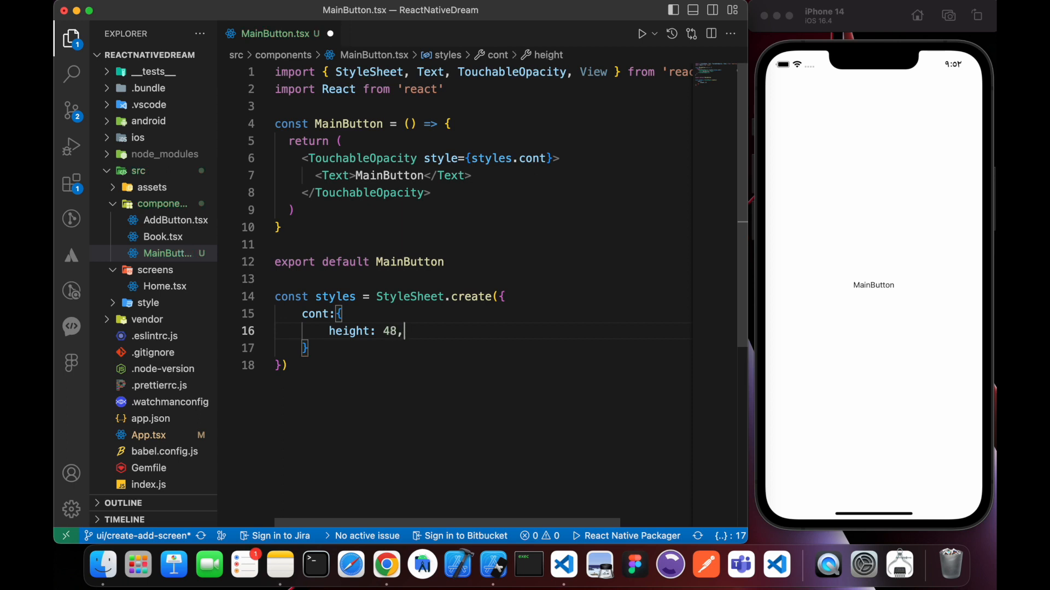
text(width)
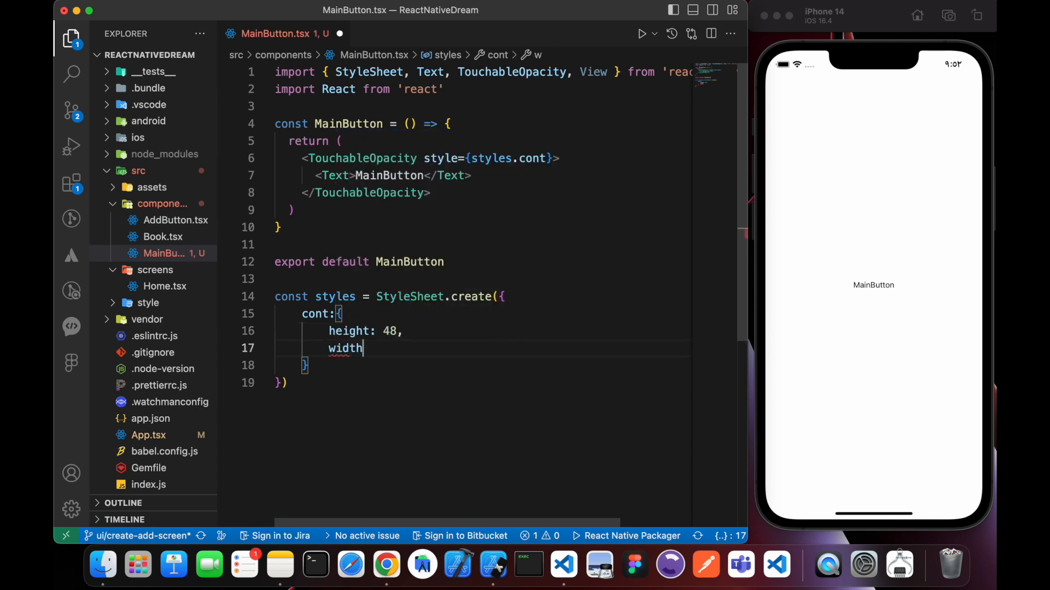
text(:"100%,)
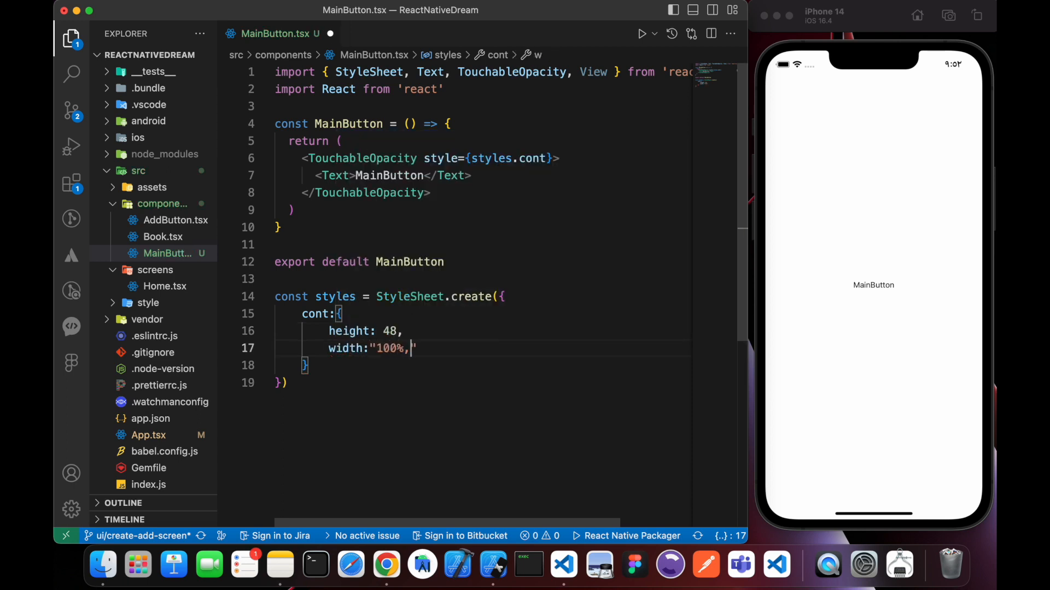
key(Enter)
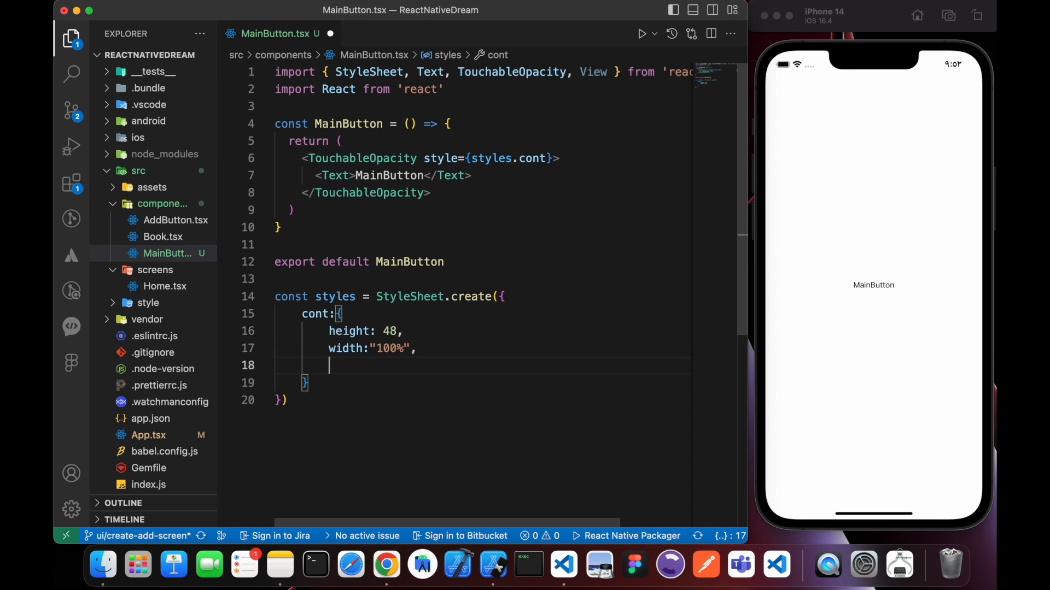
Add borderRadius 8, Colors.mainColor background and centred justifyContent and alignItems to cont
text(borderRadius:)
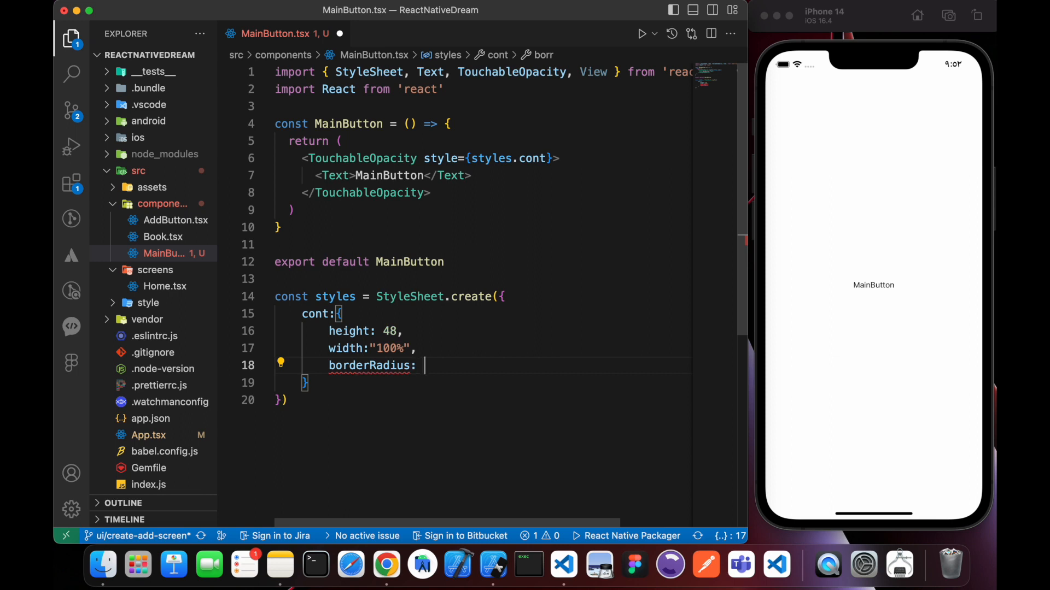
text(8,)
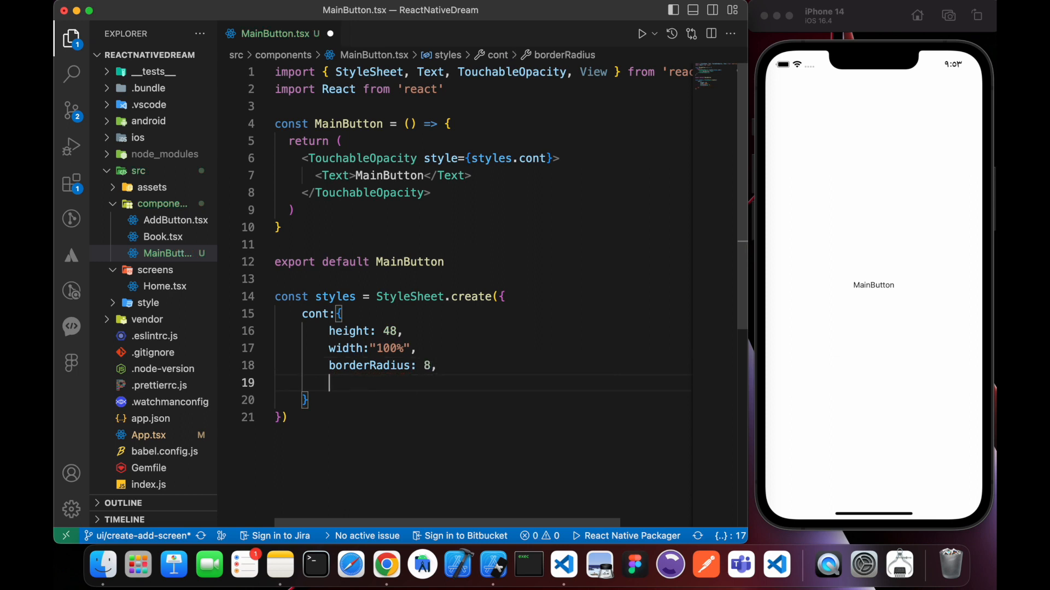
text(backgroundColor: Colors.mainColor)
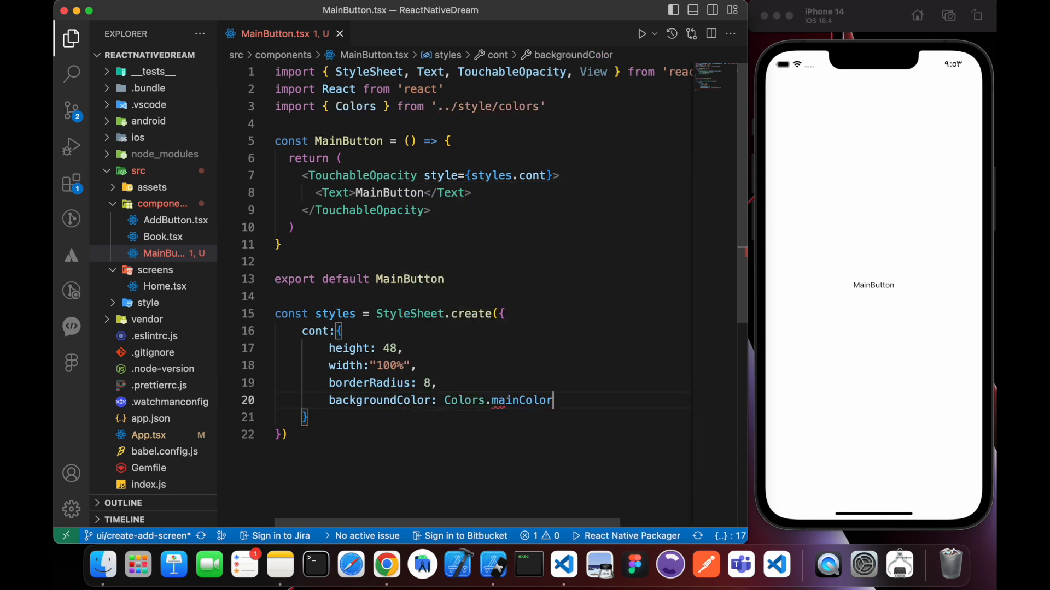
text(m)
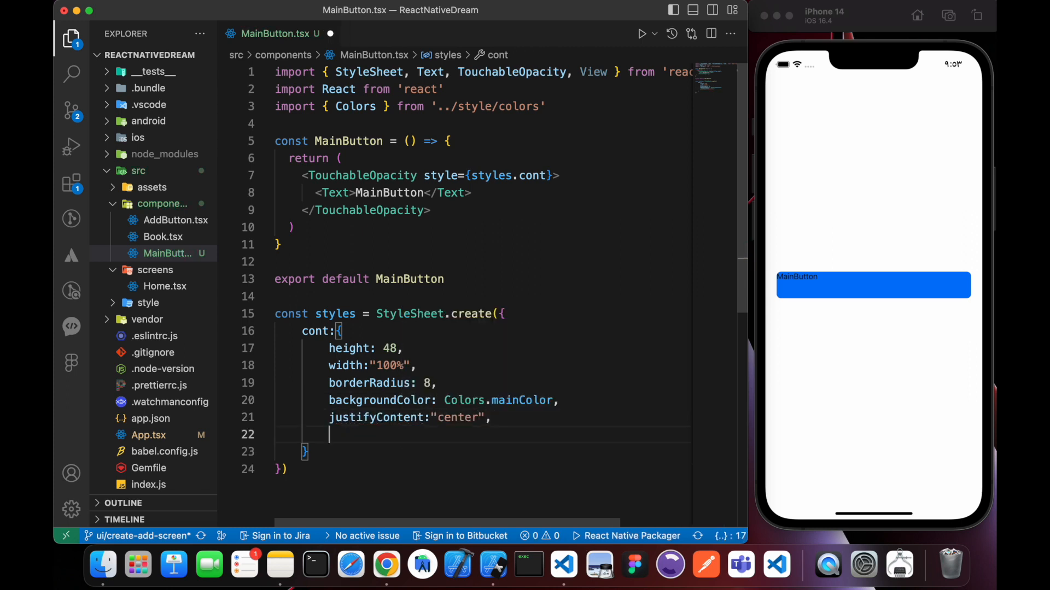
text(alignItems:"c)
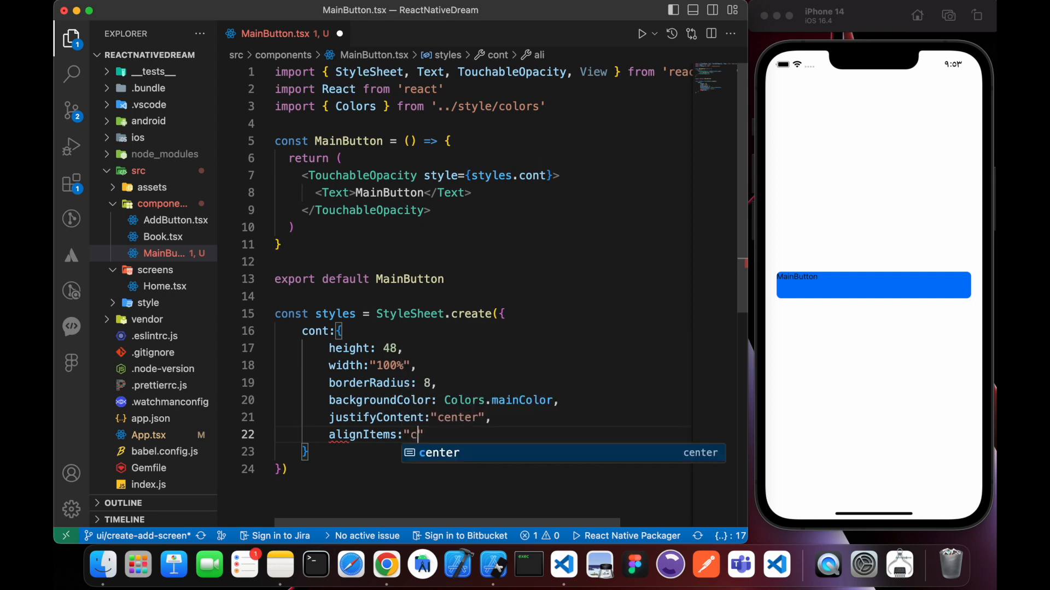
key(Tab)
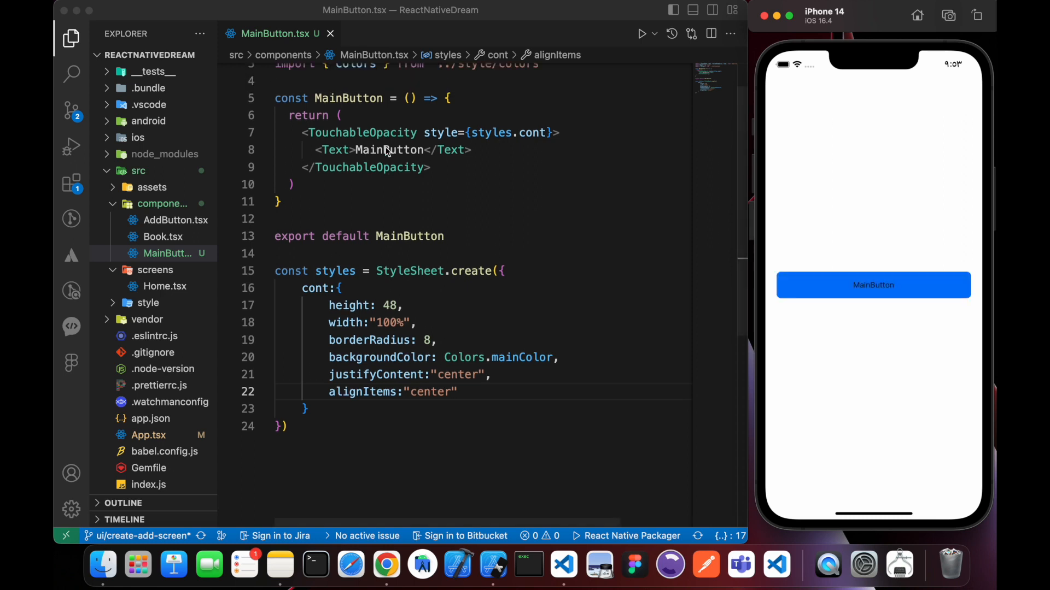
Apply a styles.titleText style to the button's Text element
text(style={s)
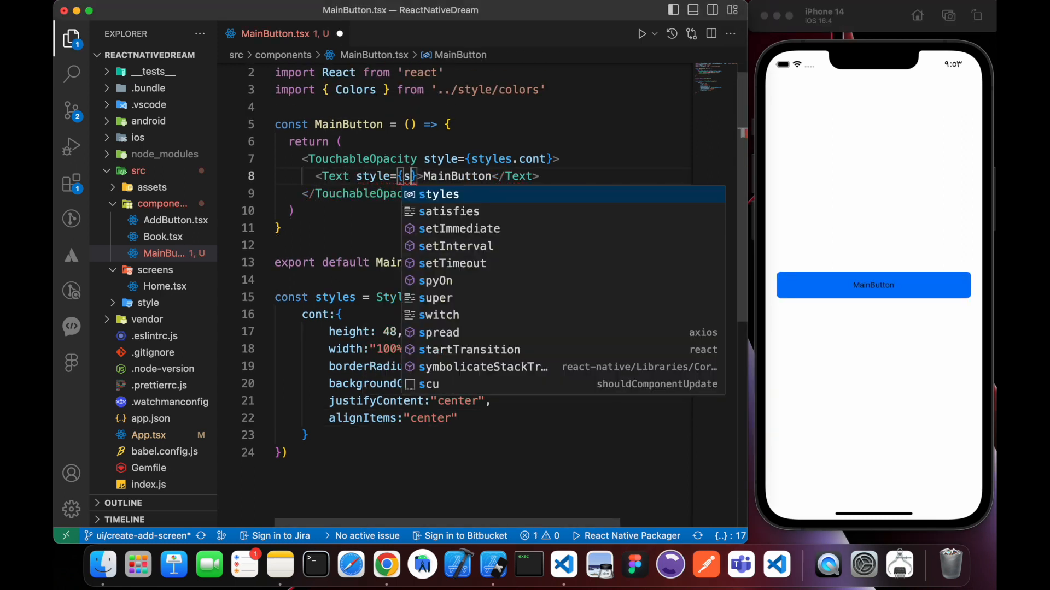
text(tyles.buttonTitle)
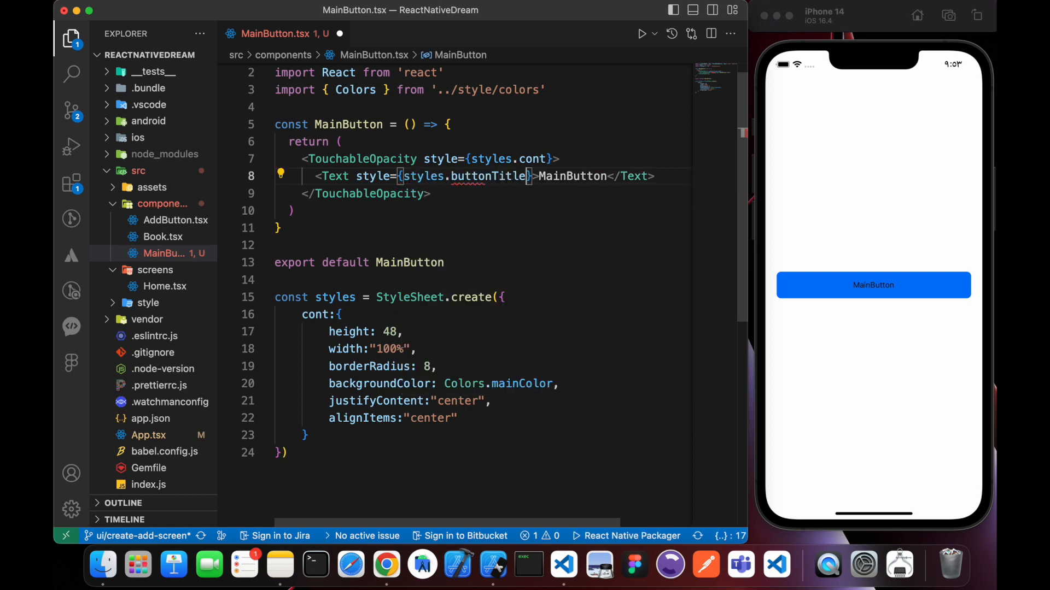
text(Text)
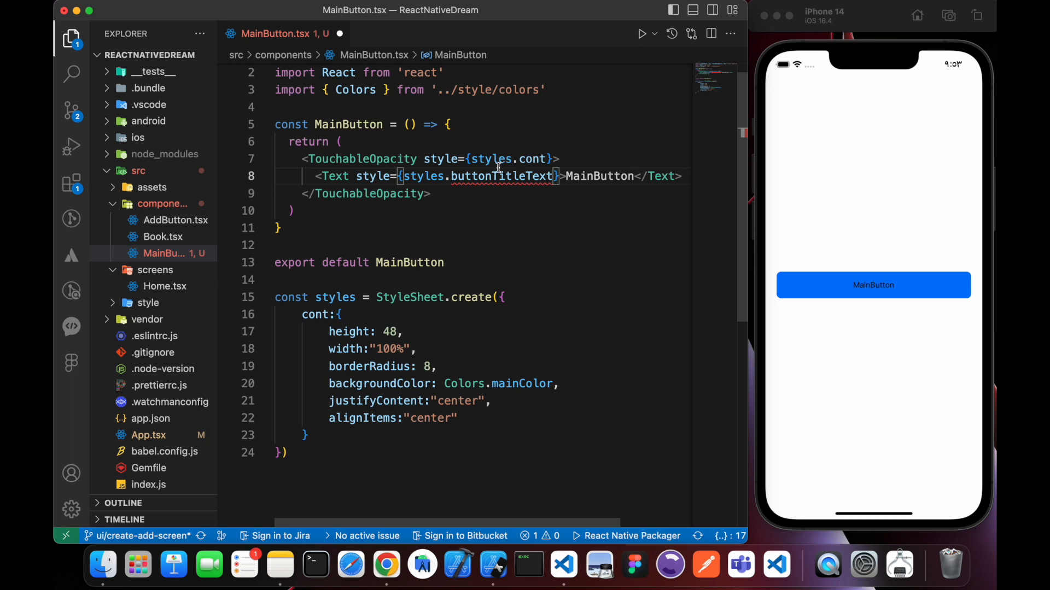
double_click(499, 176)
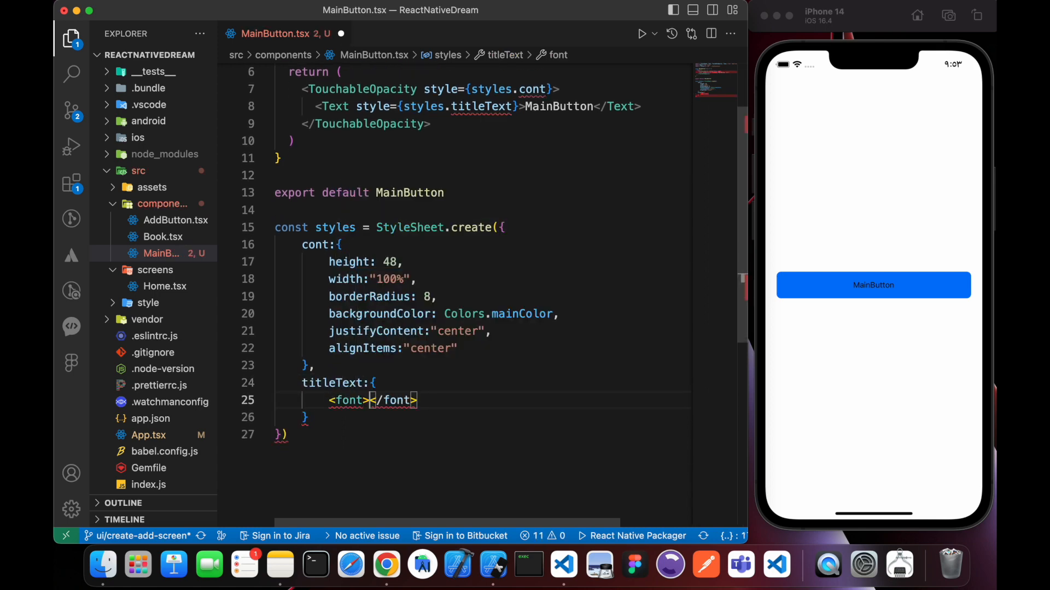
Define titleText with fontSize 16, fontWeight bold and a color property
text(fontSize:)
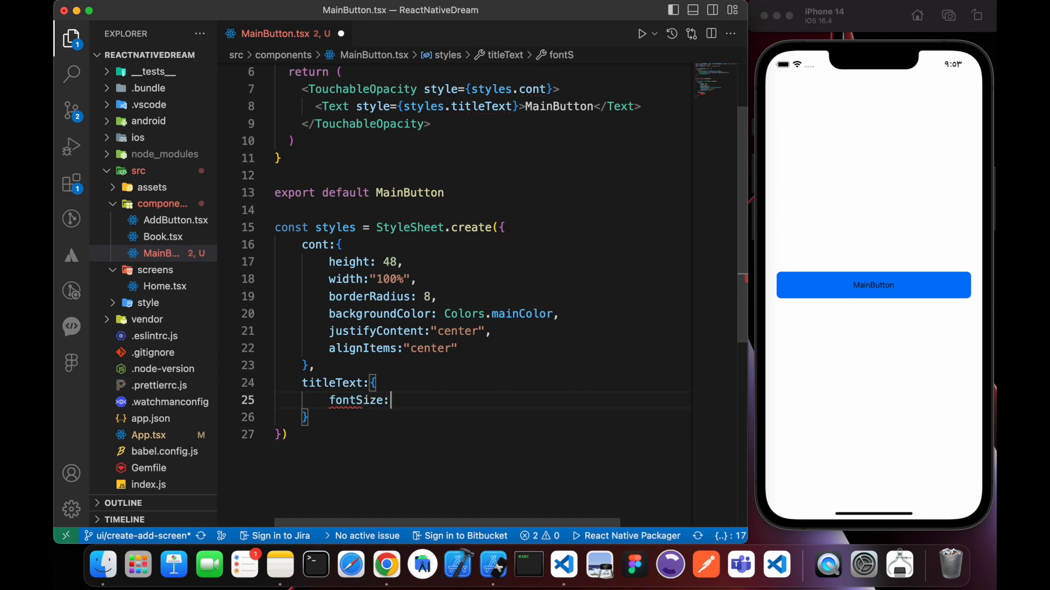
text(16,)
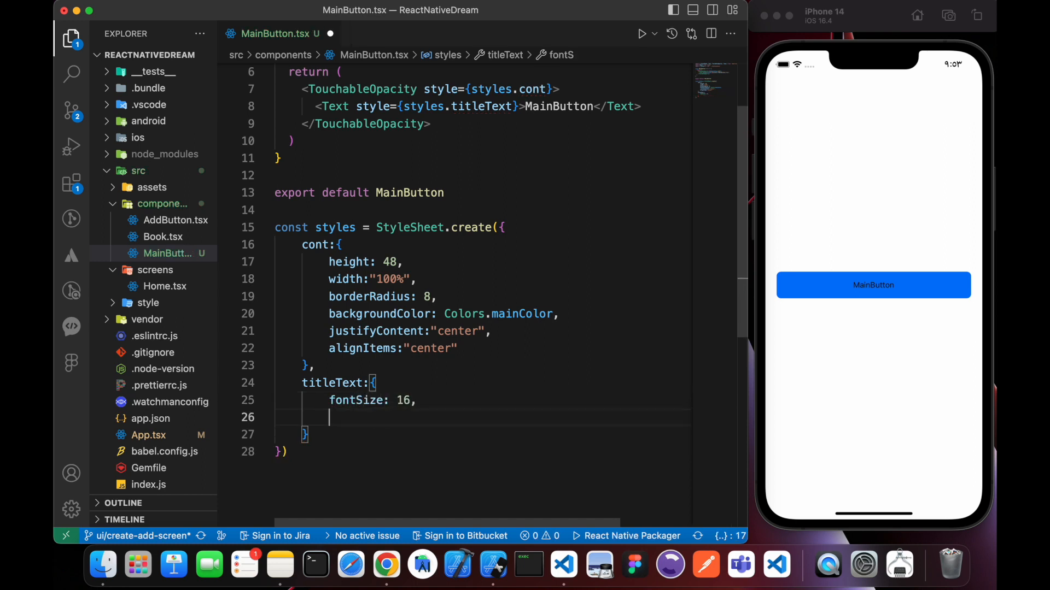
text(fontWeight: "bold",)
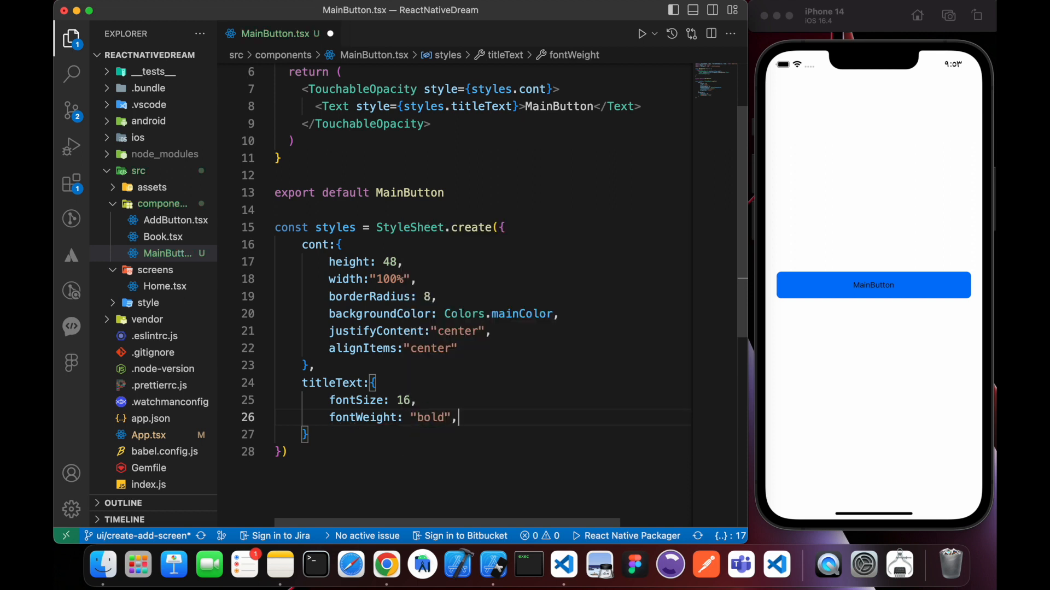
text(co)
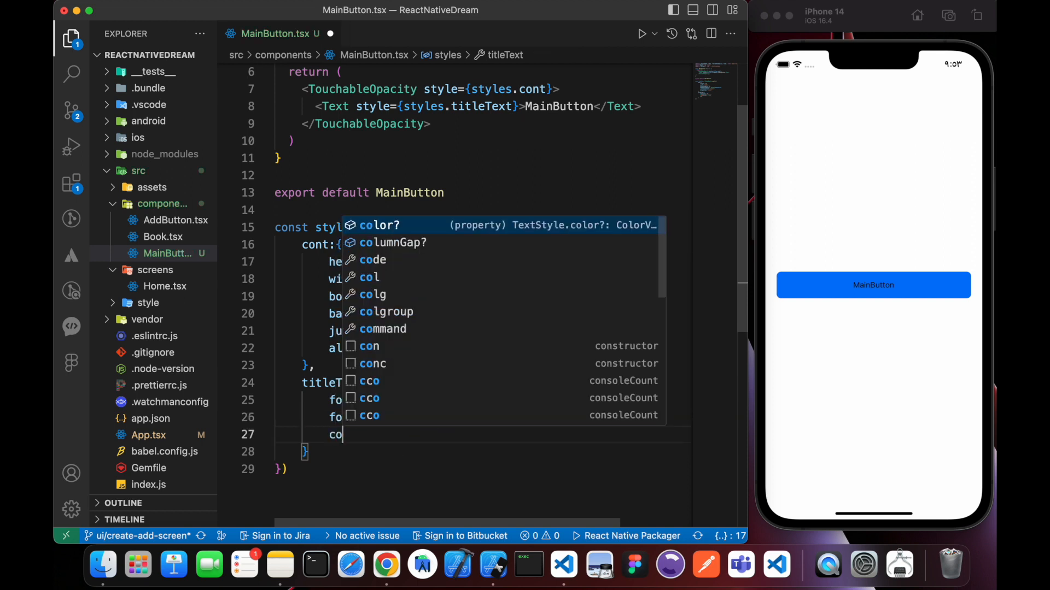
text(color:)
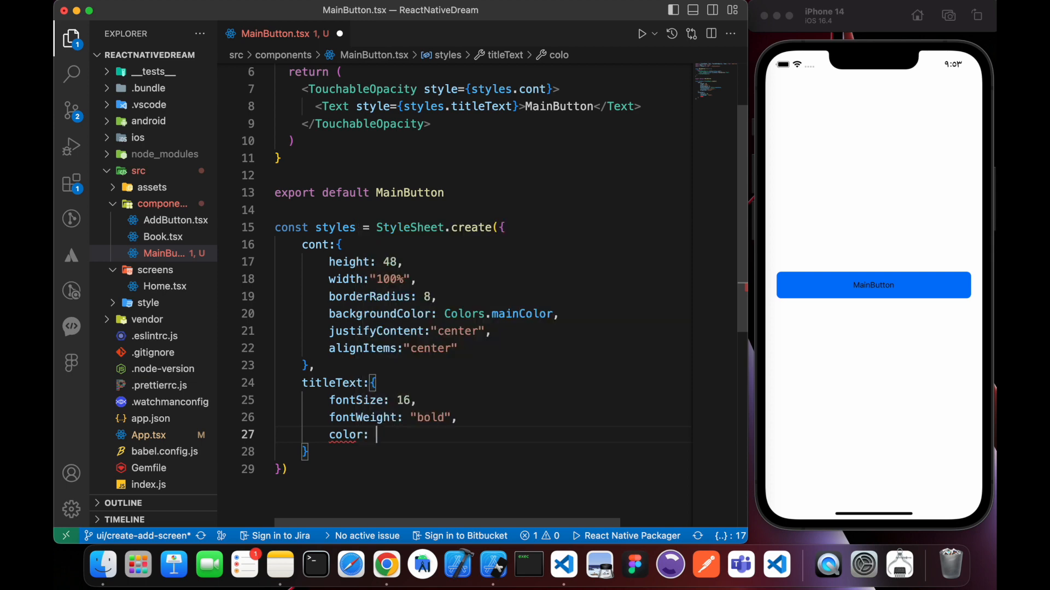
text(color)
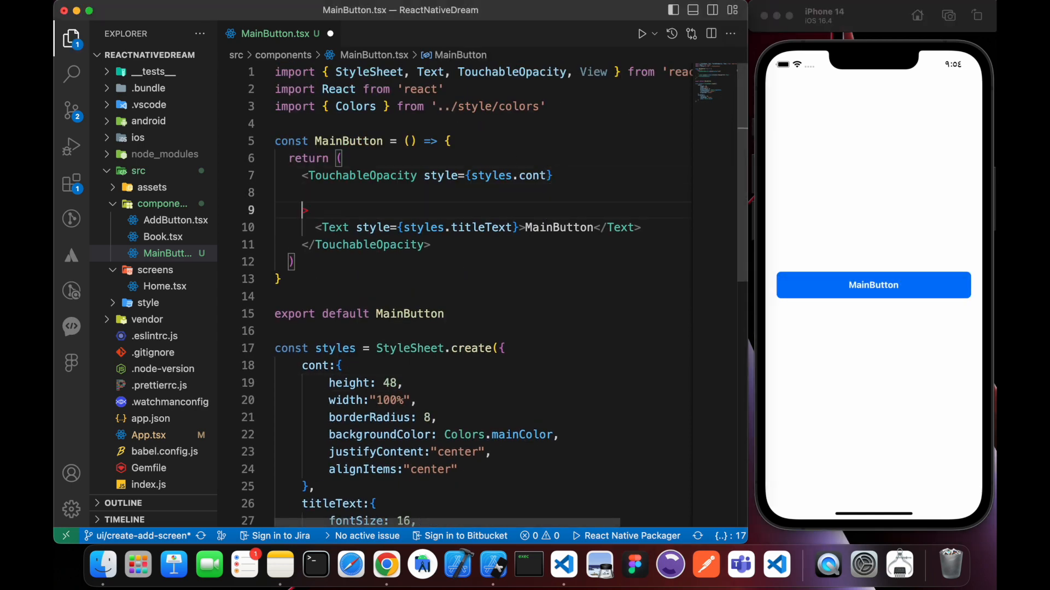
Give TouchableOpacity an onPress handler logging "pressed"
text(onPress={})
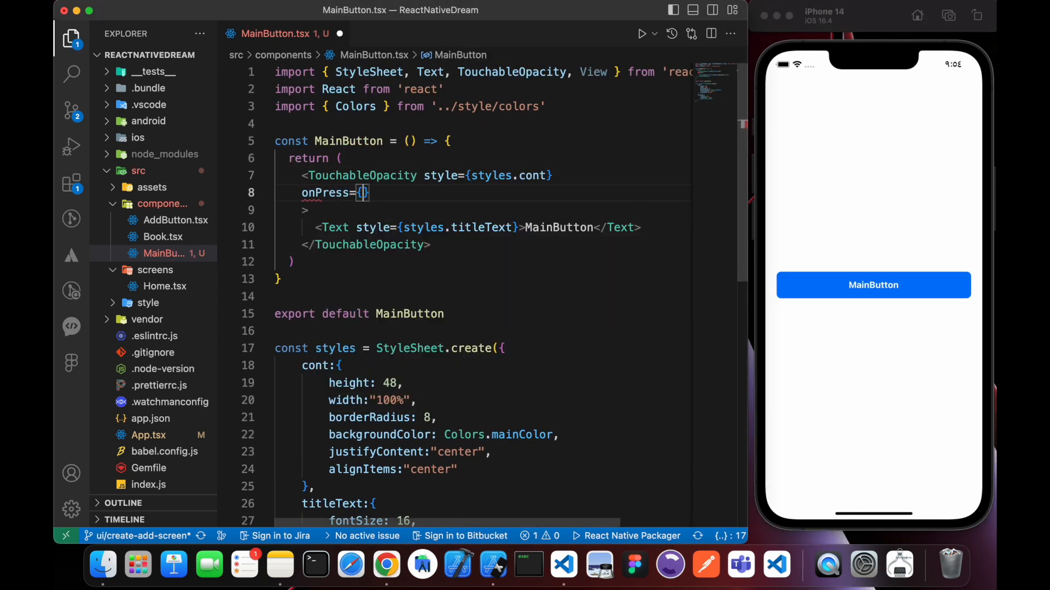
text(() =>)
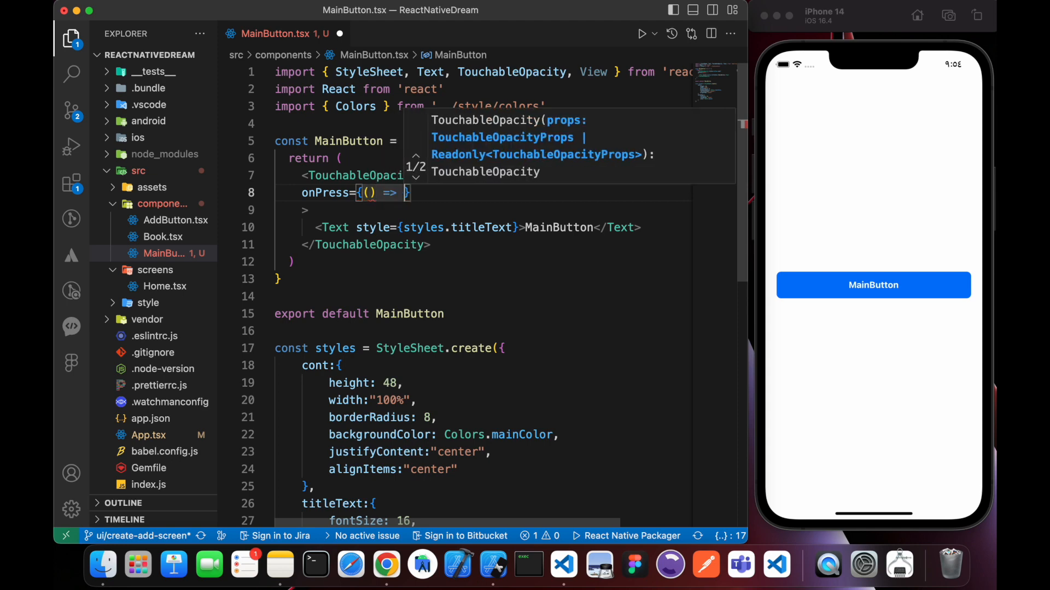
text(colo)
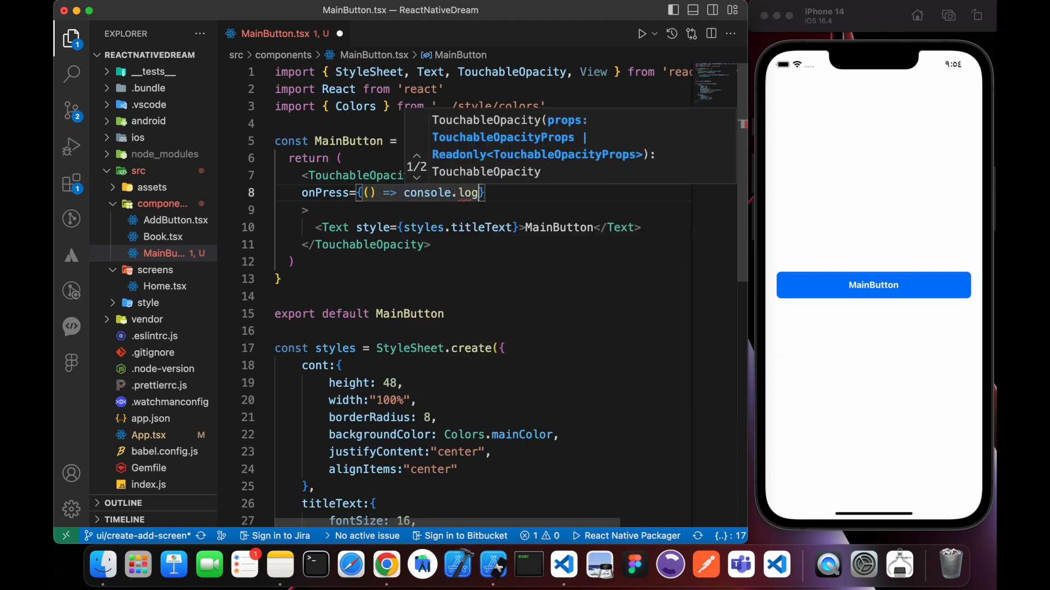
text("pr")
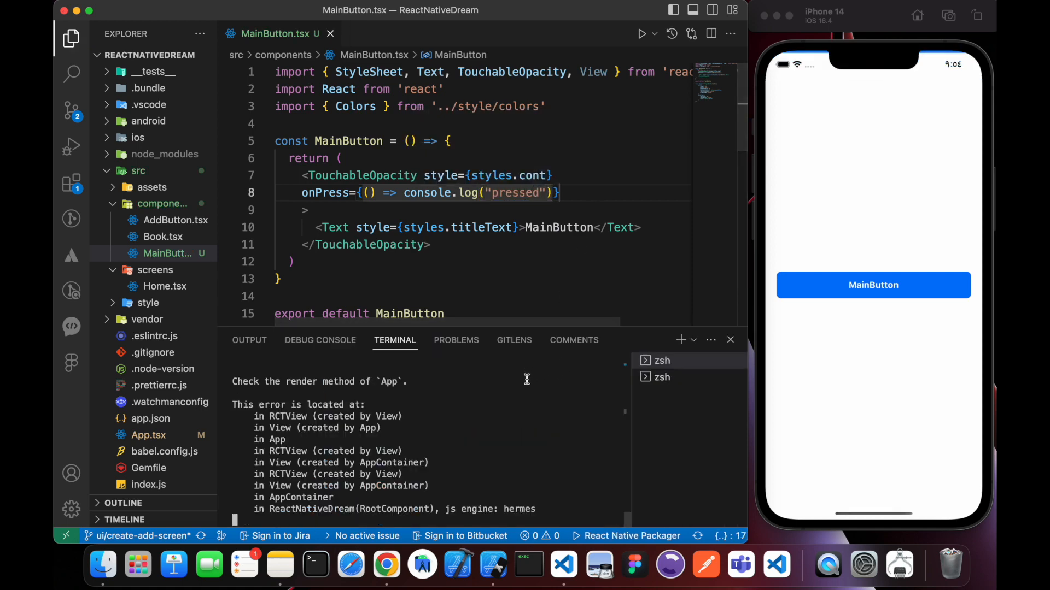
Destructure {onPress} in MainButton's parameters and pass it to the touchable
click(872, 284)
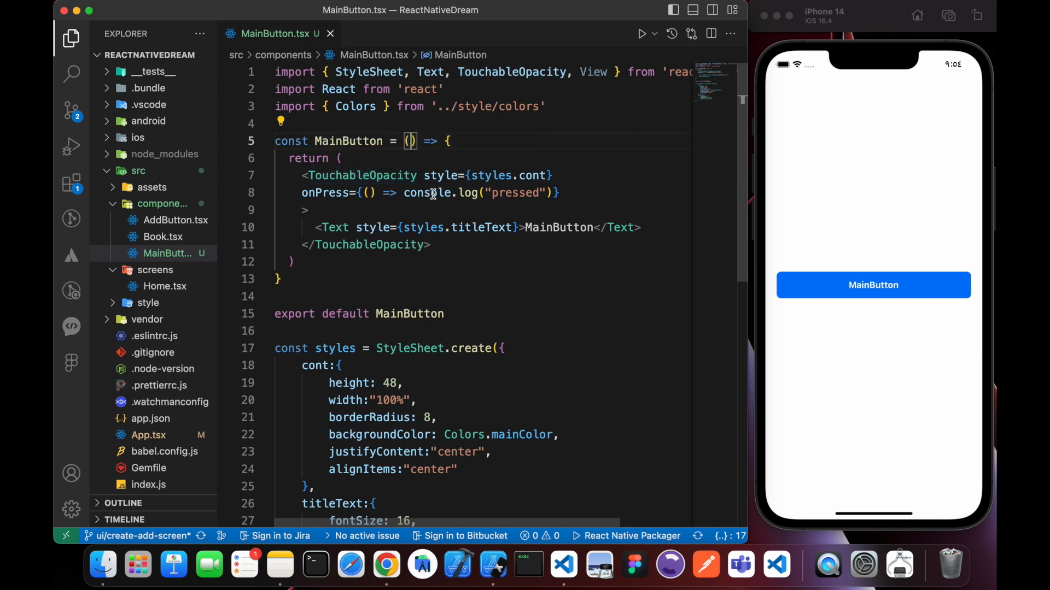
text({})
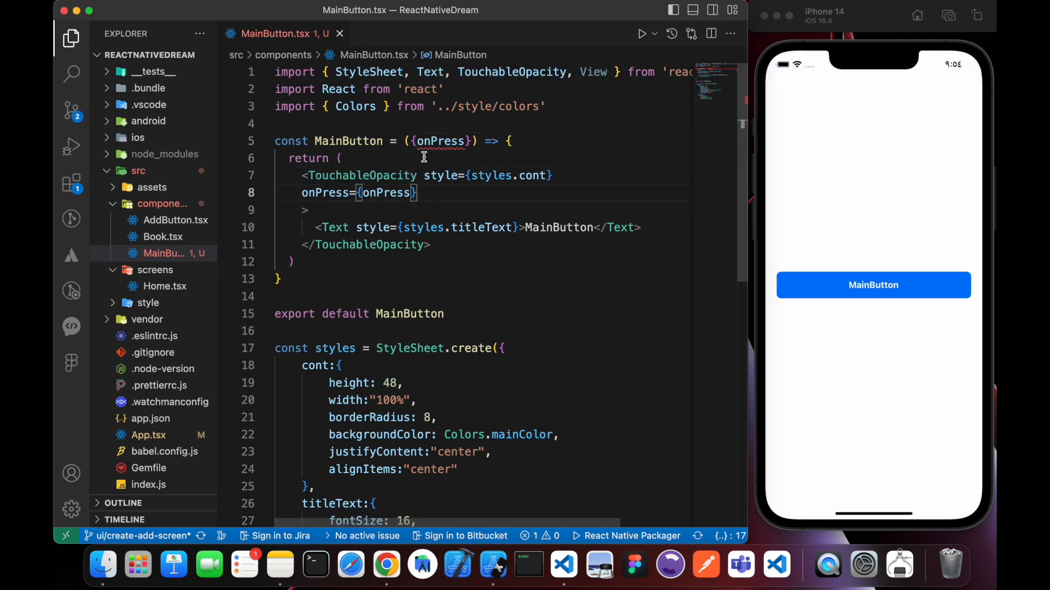
click(393, 34)
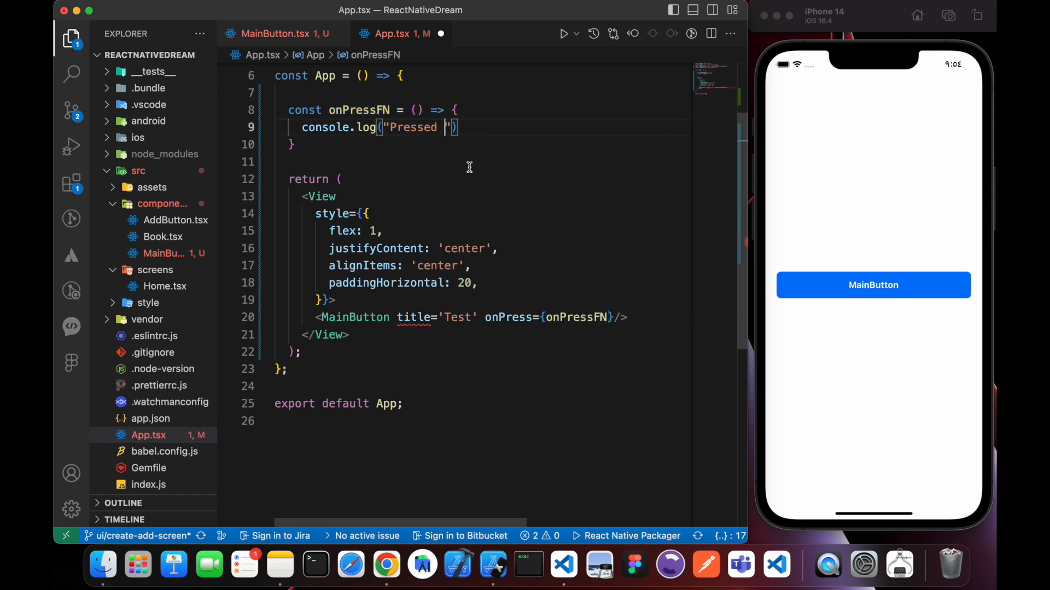
Log "Pressed FN" in App.tsx and make MainButton render a {title} prop instead of fixed text
text(FN)
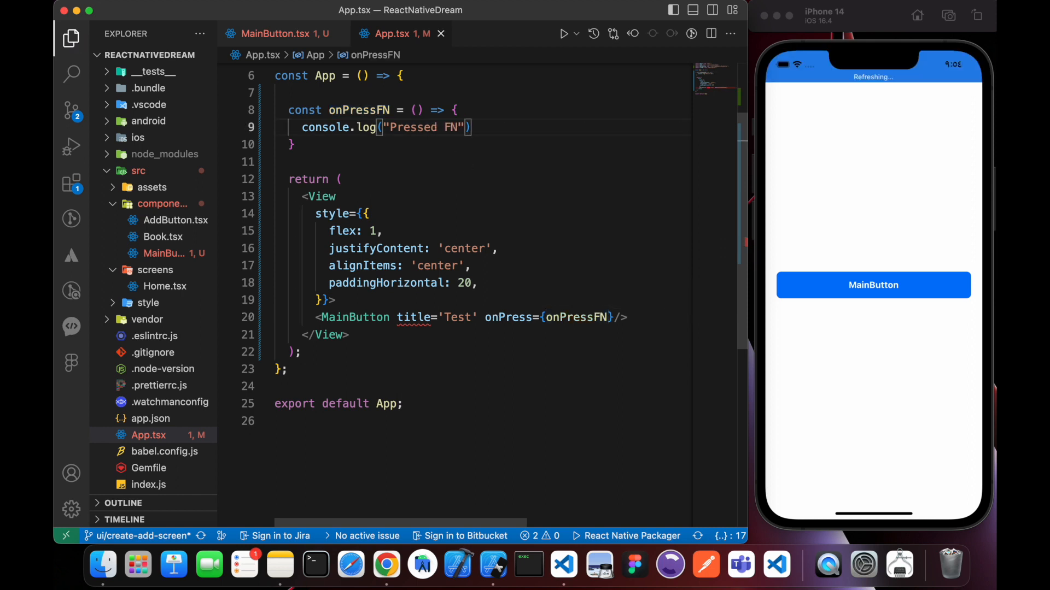
click(873, 284)
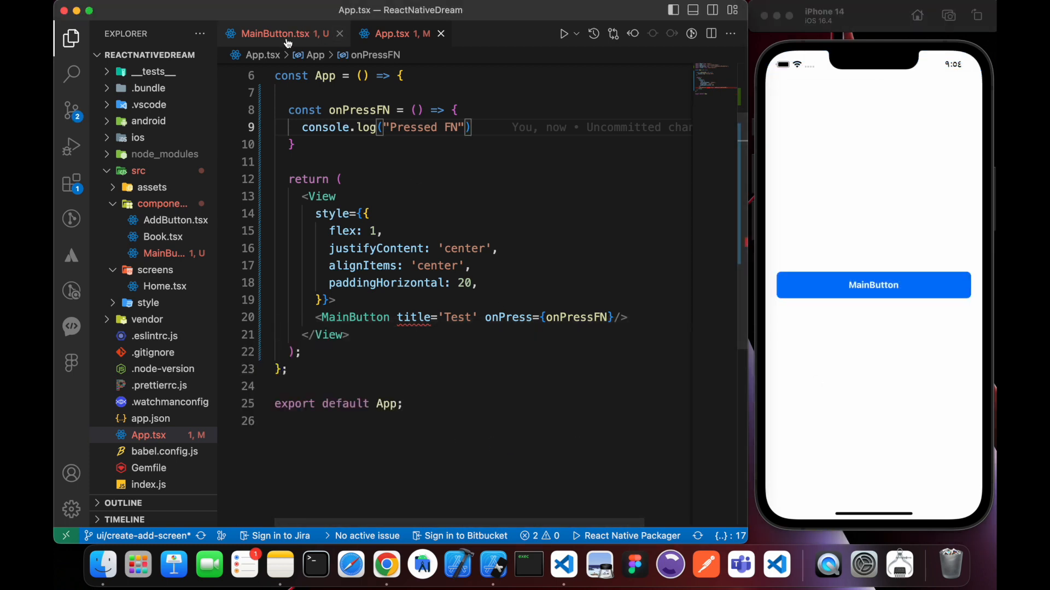
click(281, 34)
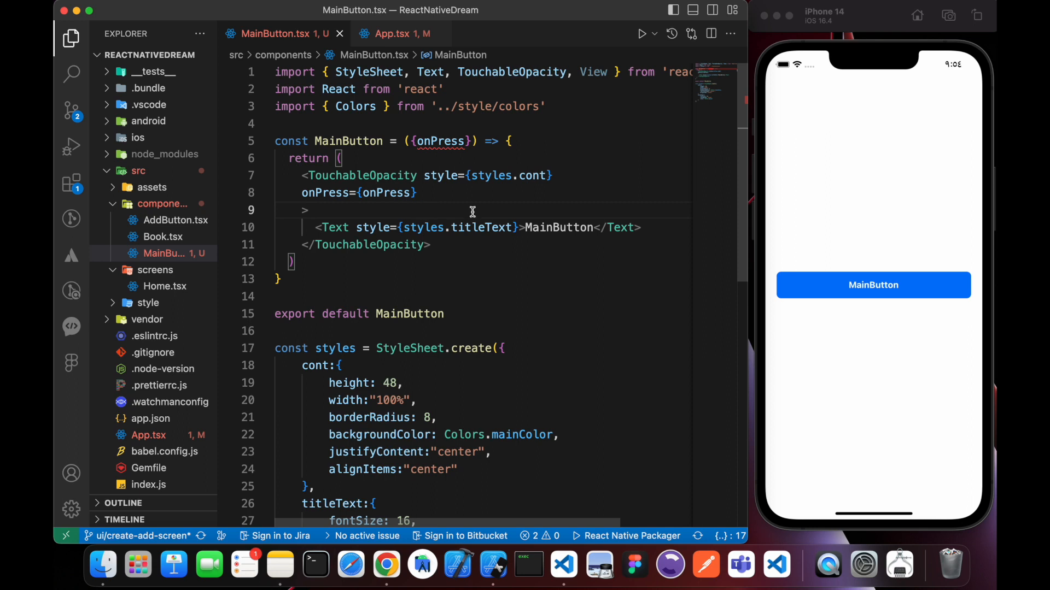
double_click(558, 227)
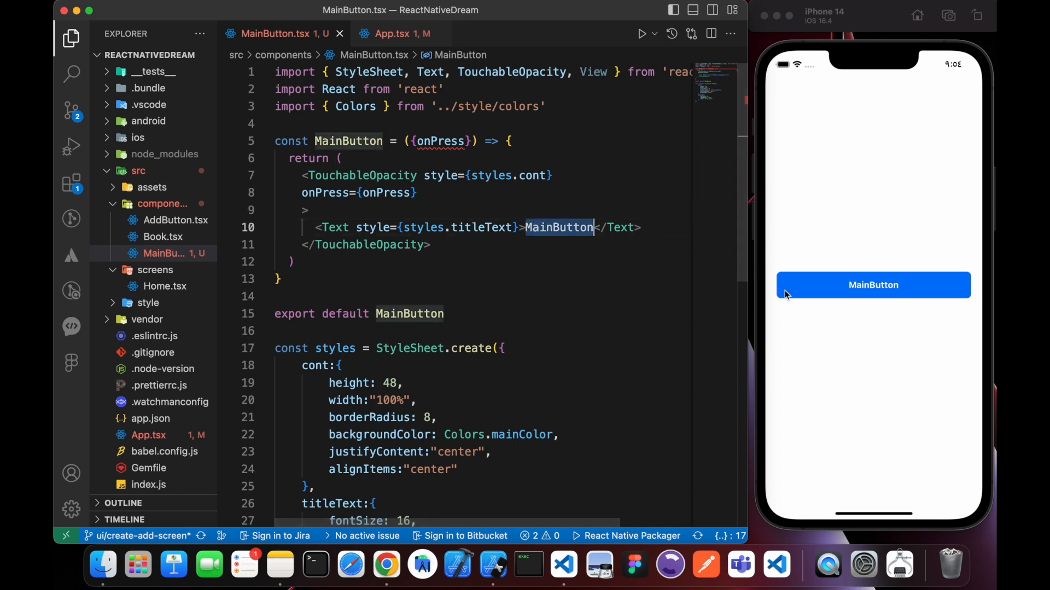
click(872, 285)
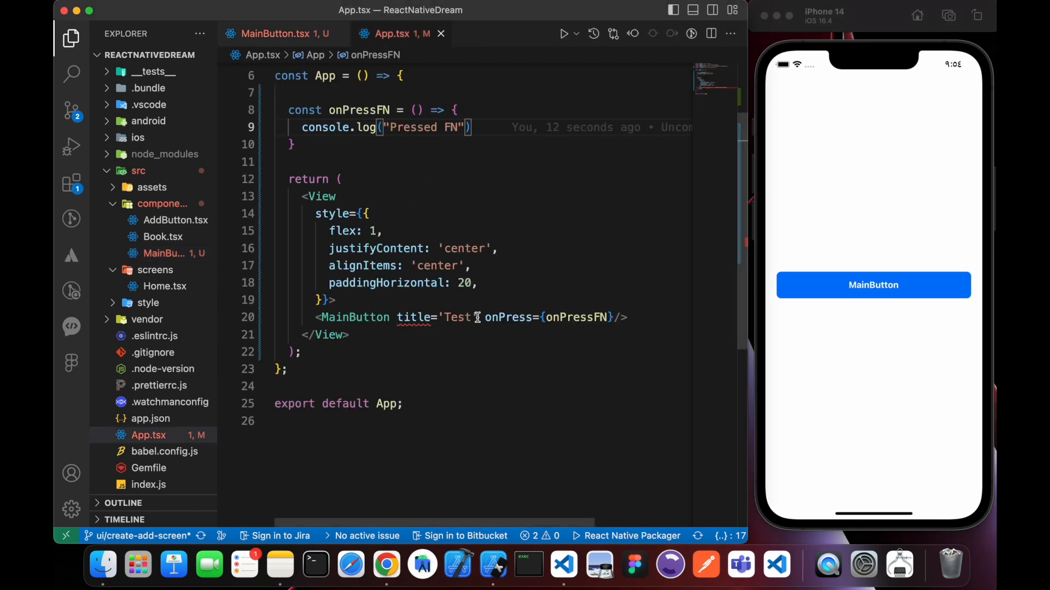
double_click(413, 317)
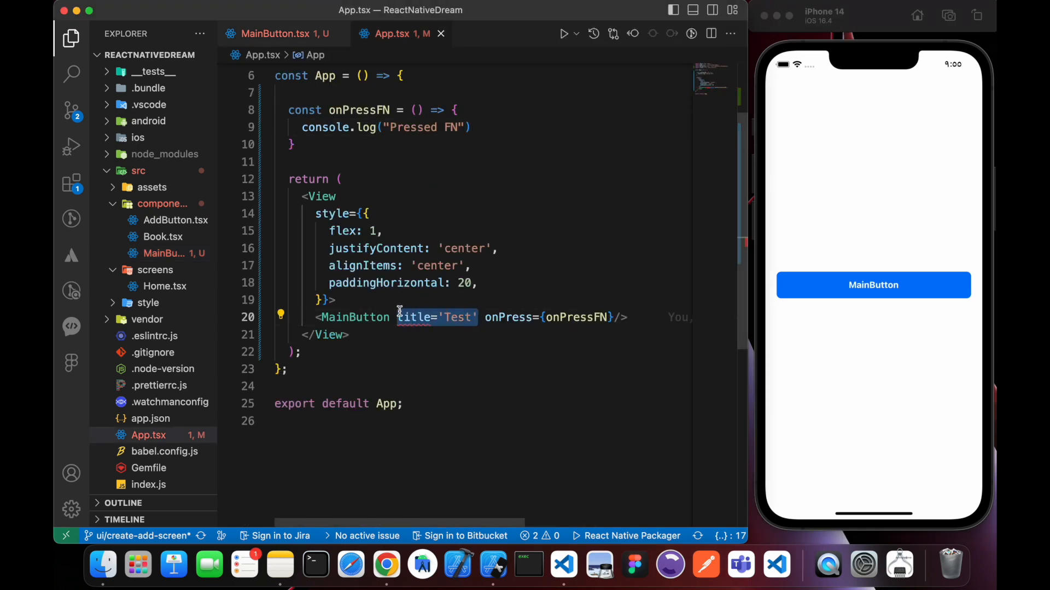
click(278, 34)
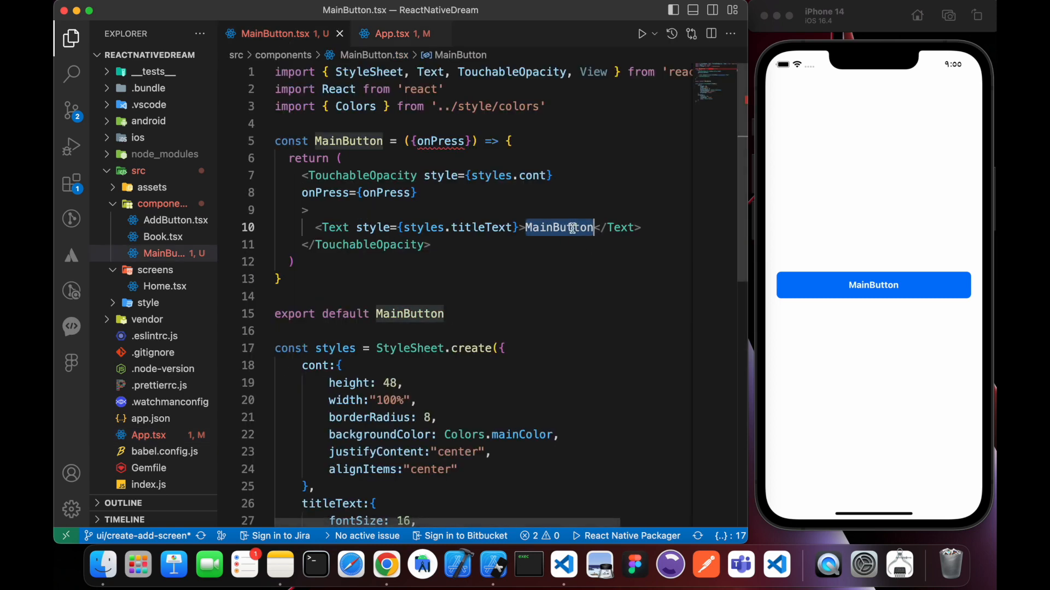
text({tilt})
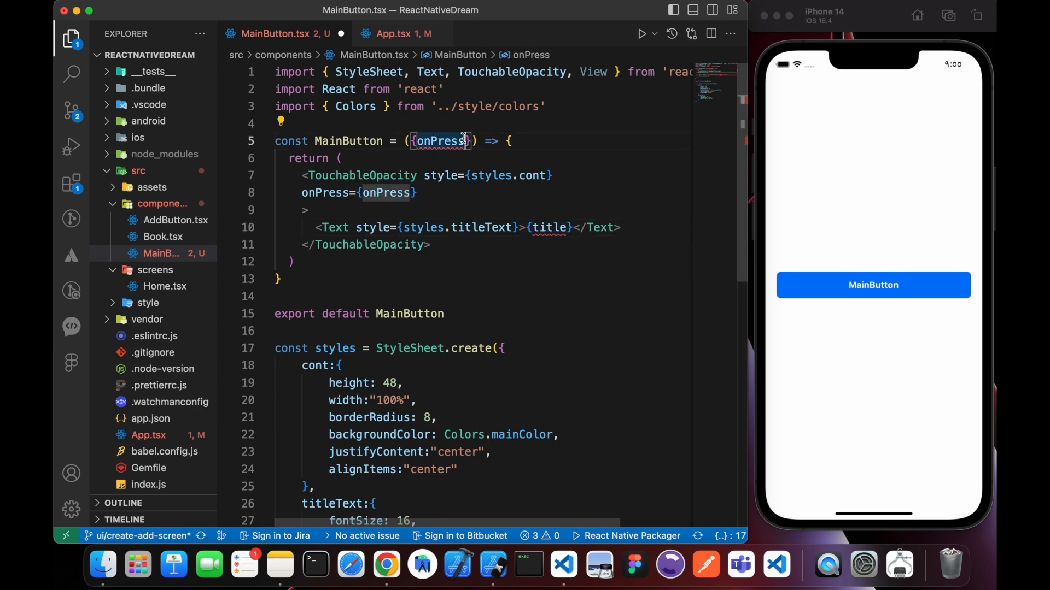
text(, title)
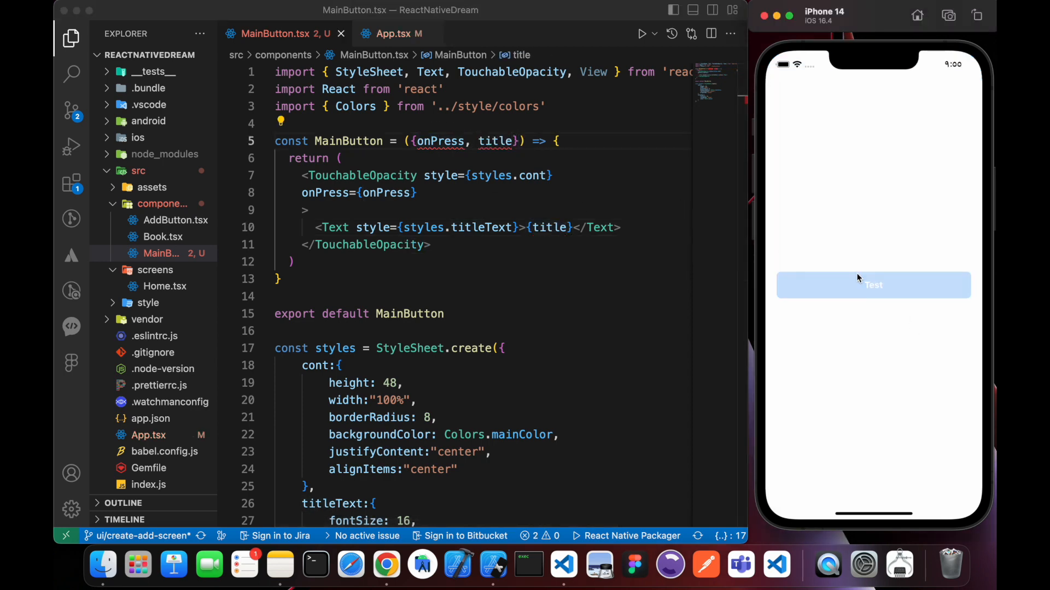
Set the App's MainButton title to 'Save'
click(396, 34)
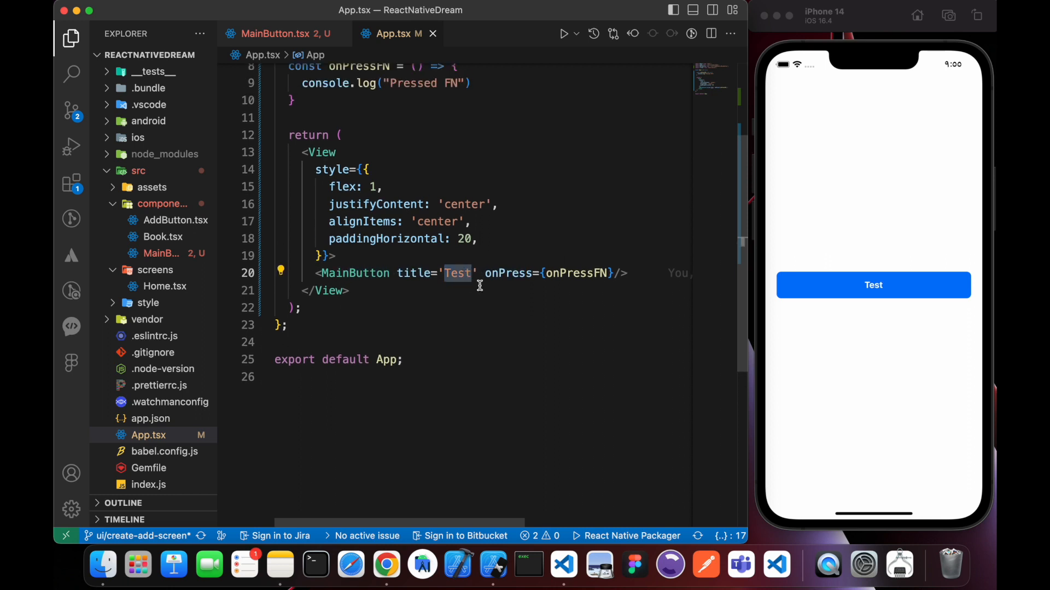
text(Sav)
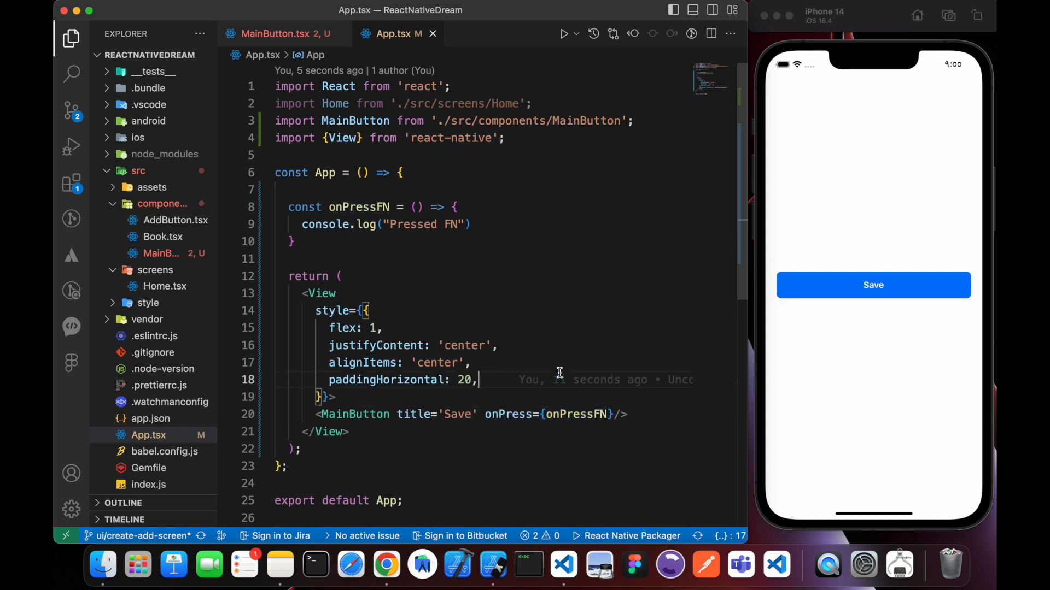
scroll(down, 3)
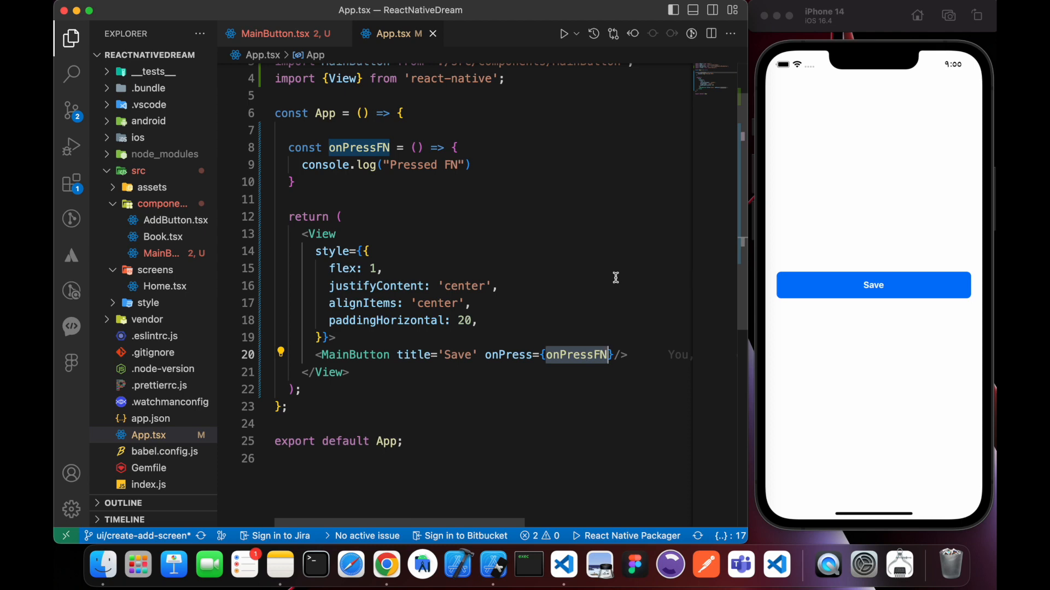
click(281, 34)
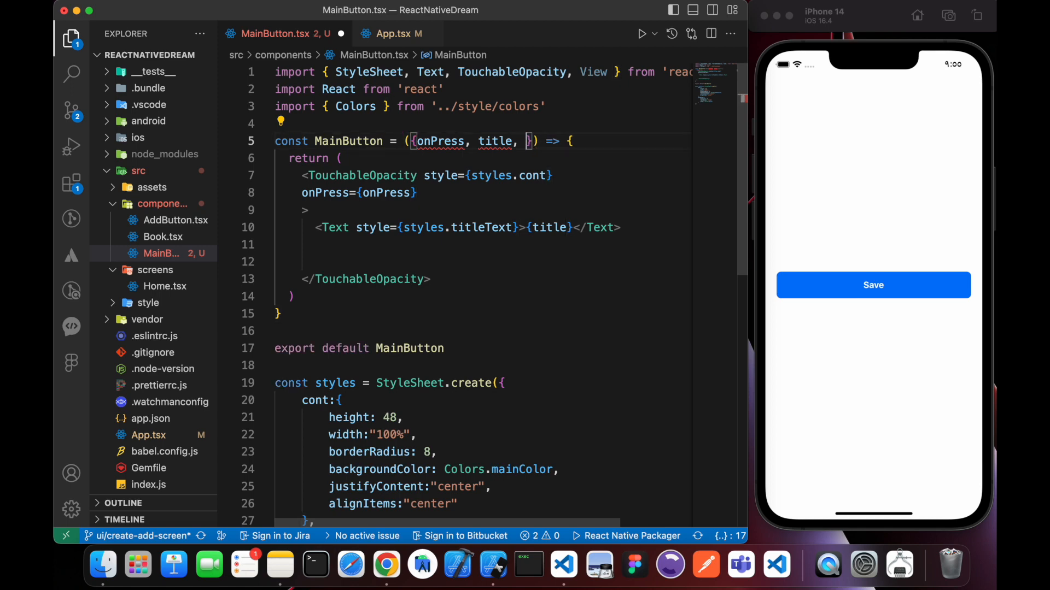
Add a loading prop rendering an ActivityIndicator instead of the title text when true
text(loading)
text({)
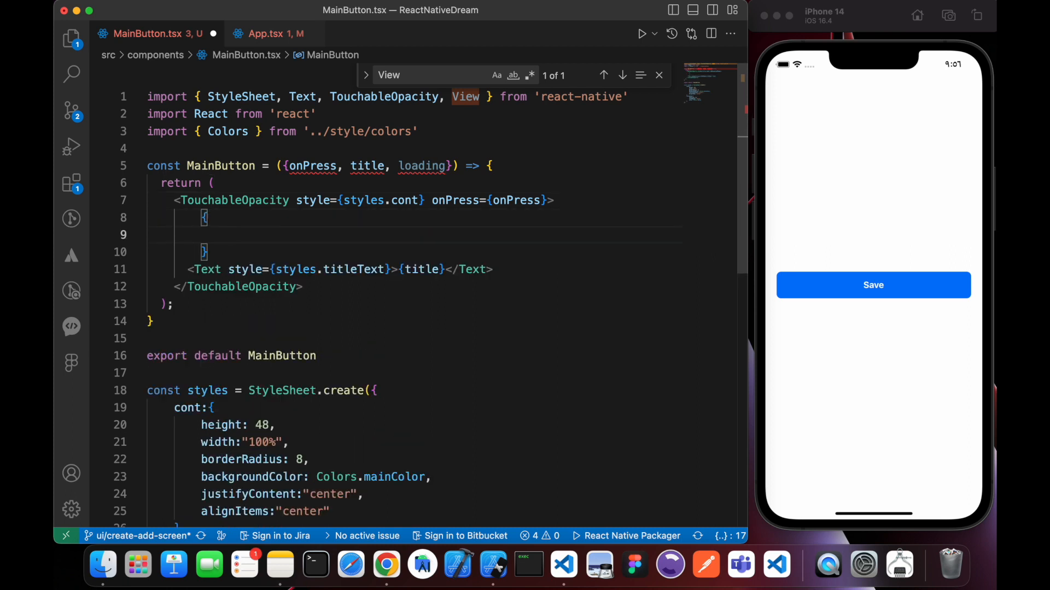
text(loading)
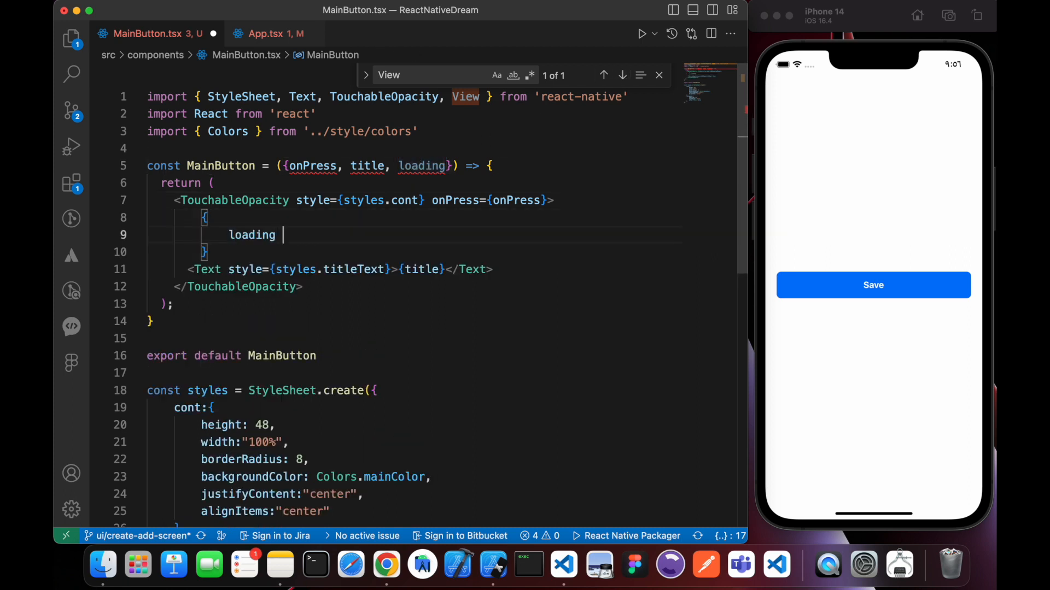
text(? <)
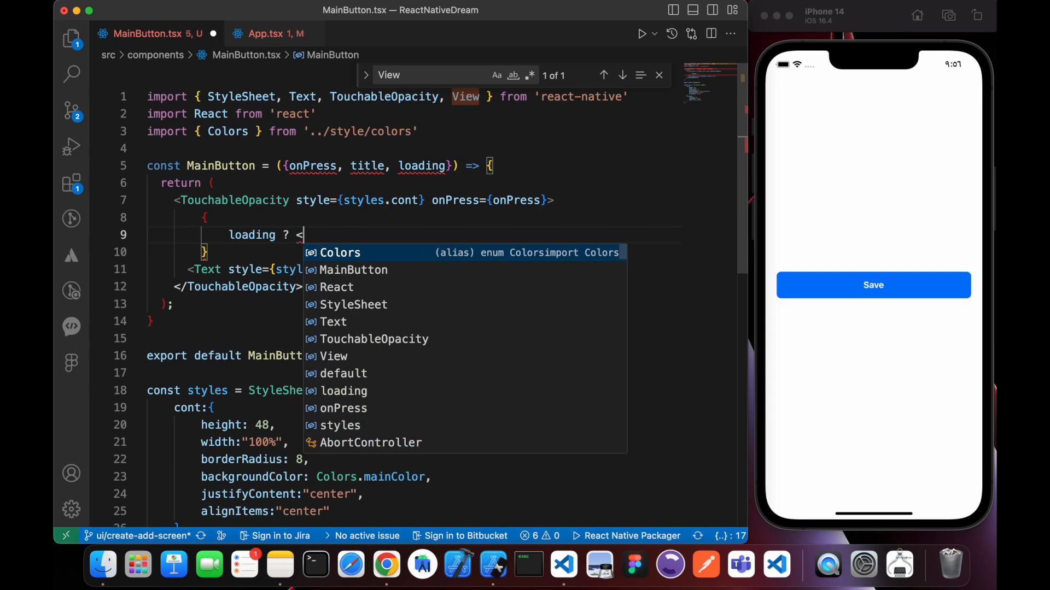
text(ActivityIndicator />)
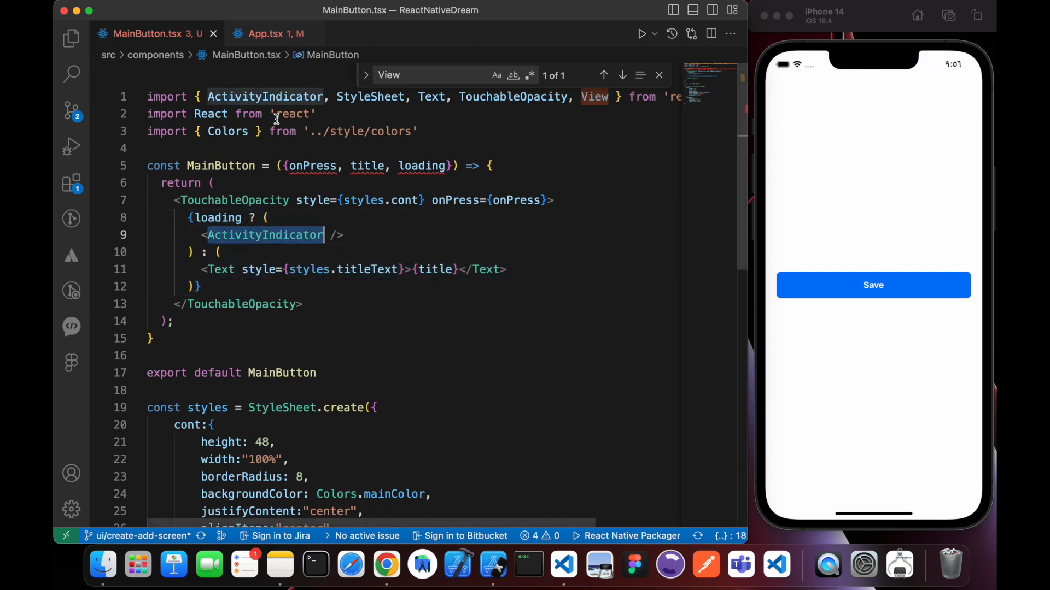
Pass loading={true} to MainButton in App.tsx so the Save button shows a spinner
click(268, 34)
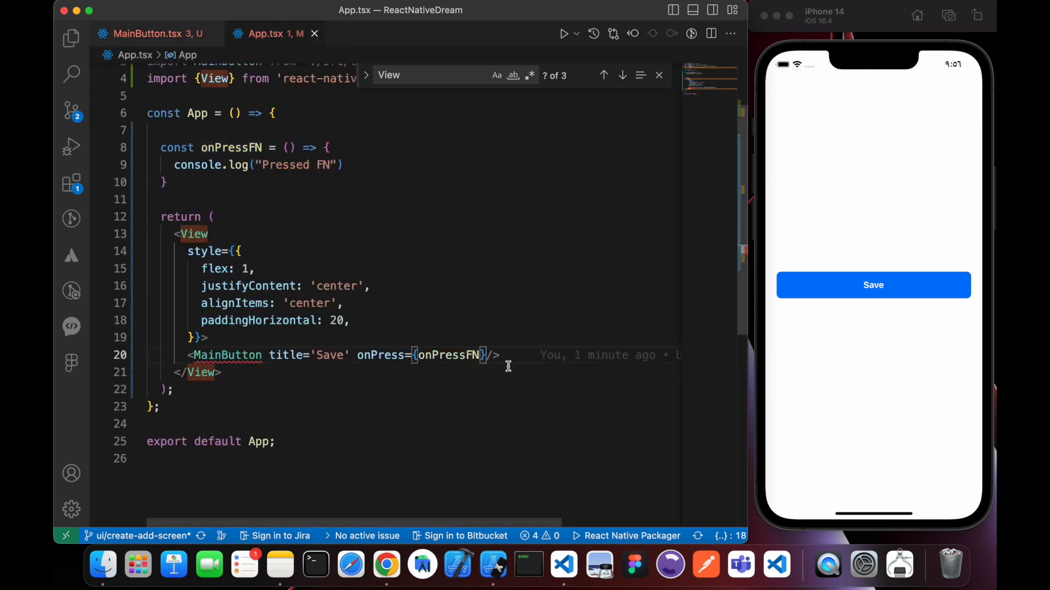
text(loading={})
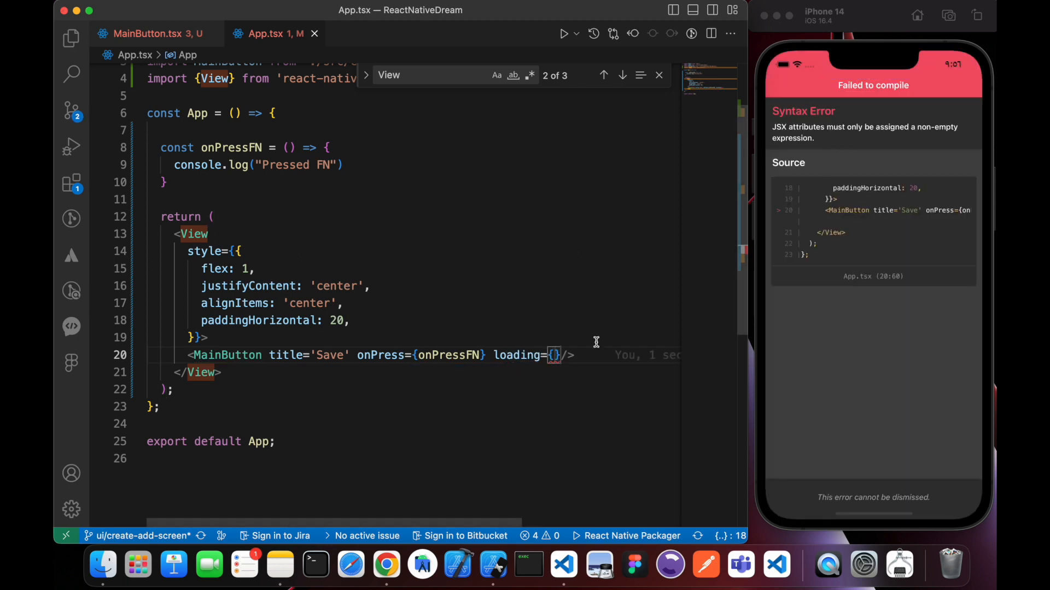
text(true)
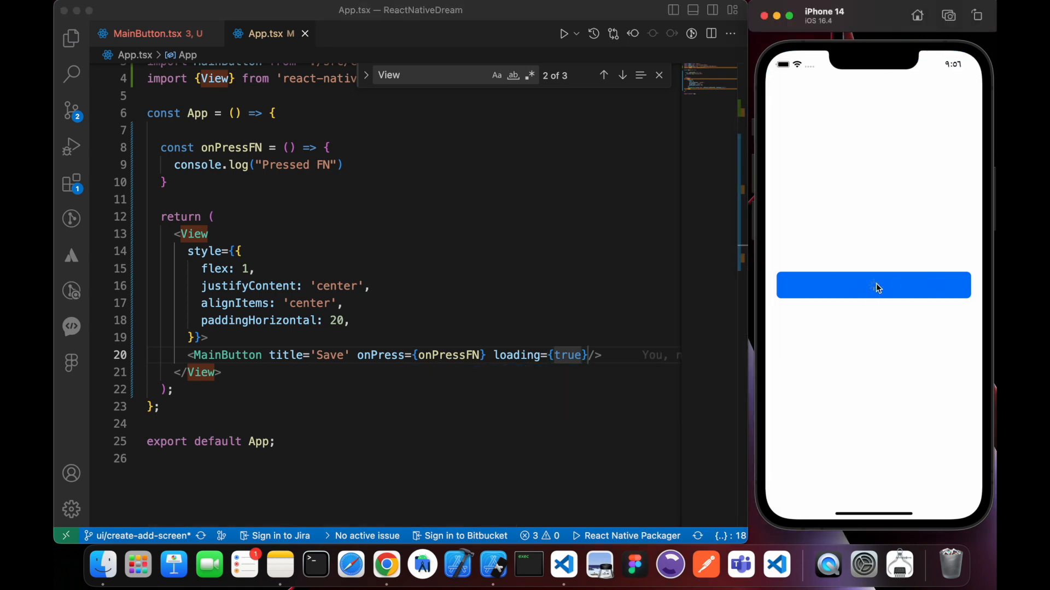
Set the ActivityIndicator color to Colors.white
click(154, 34)
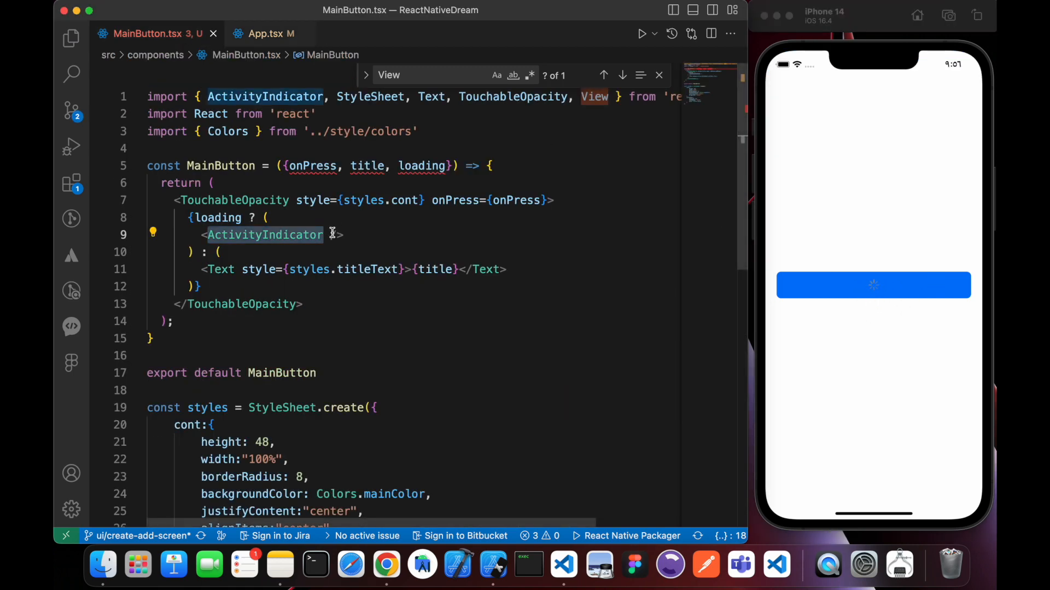
text(color={})
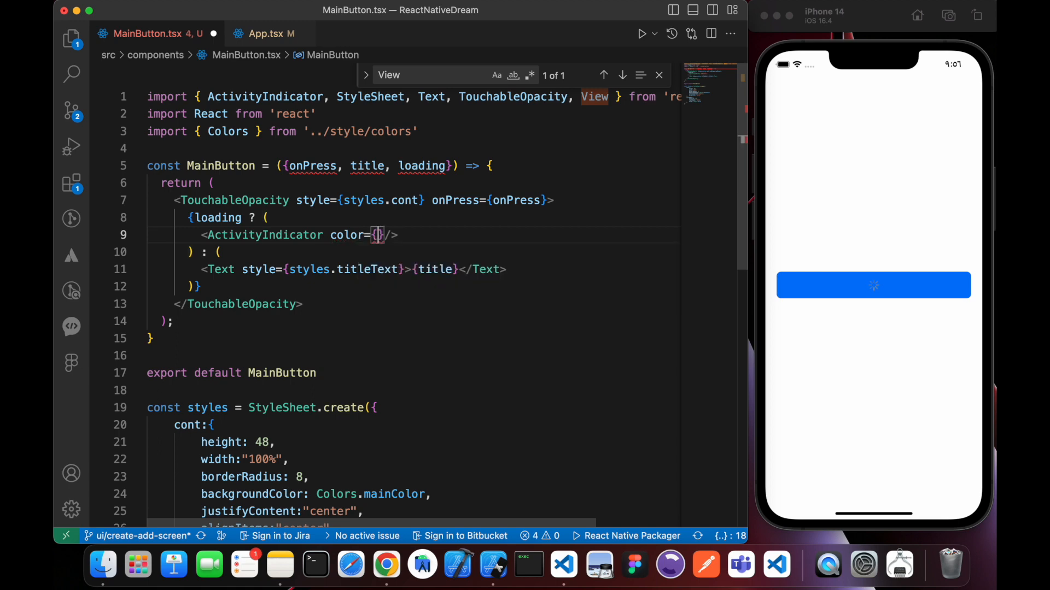
text(Colors.w)
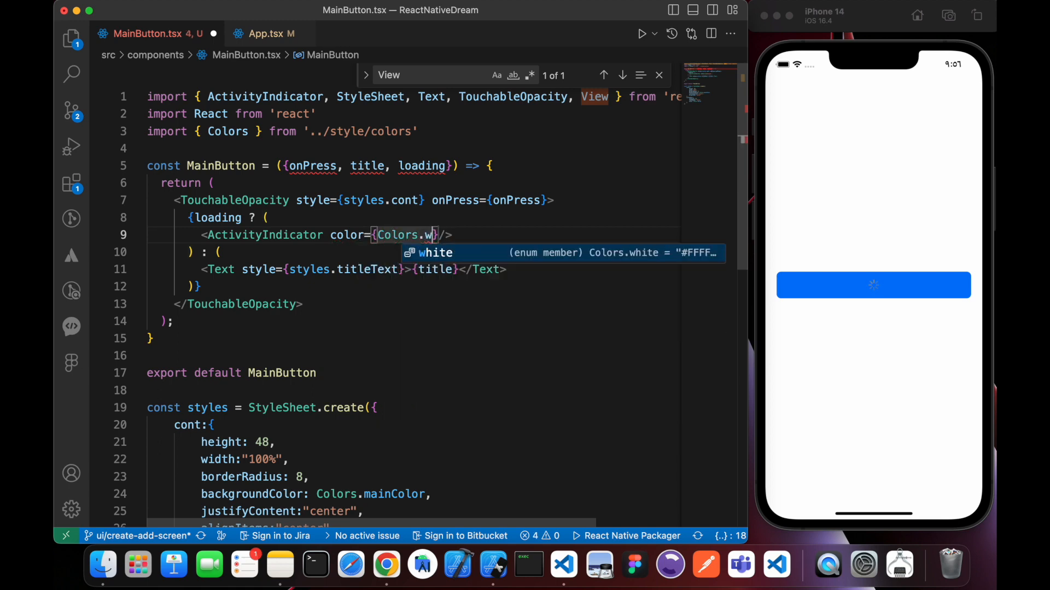
key(Tab)
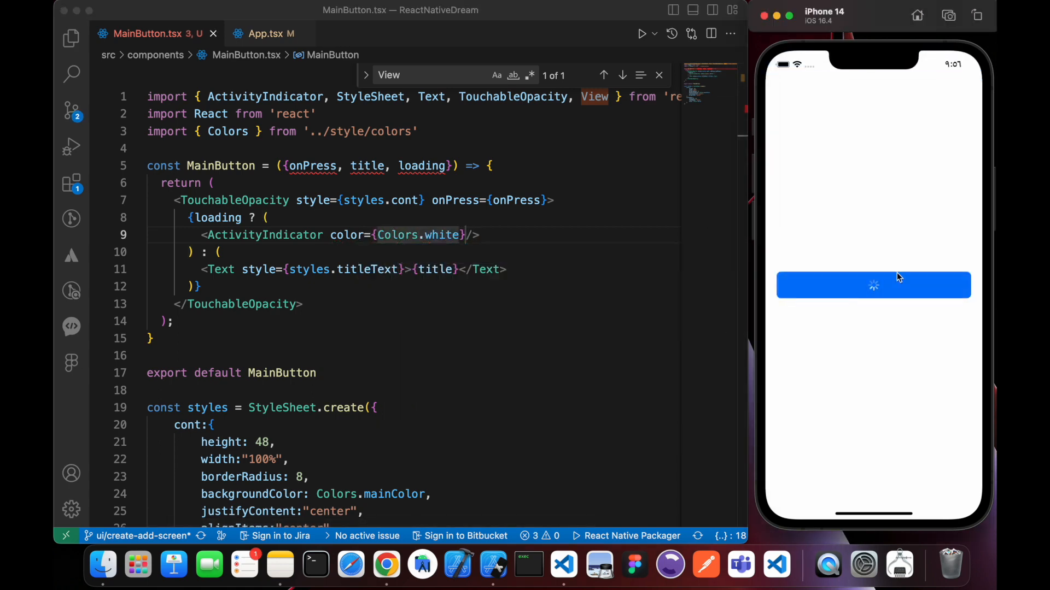
mouse_move(881, 296)
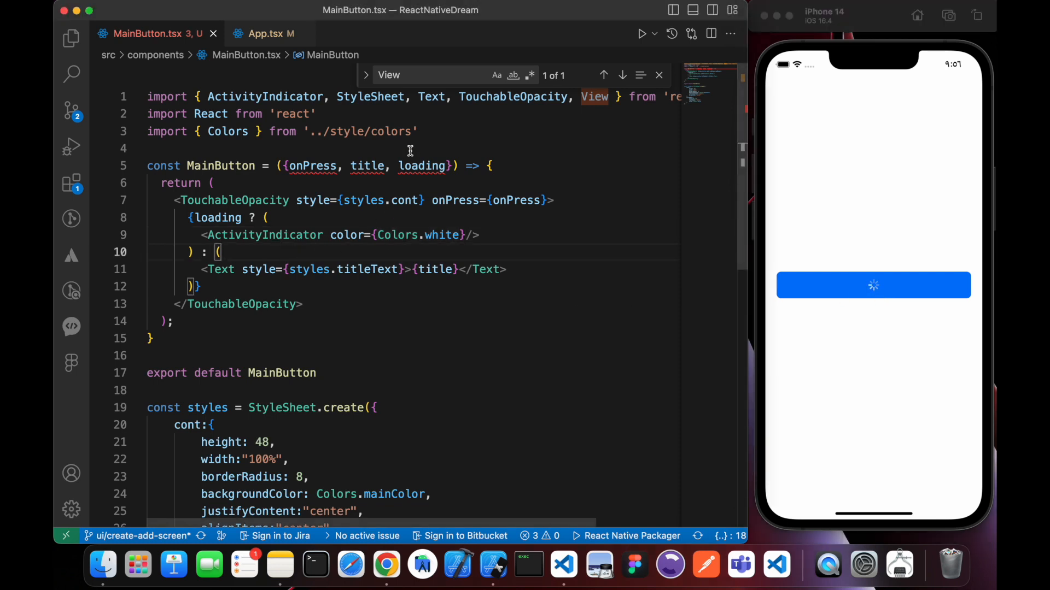
Add a disable prop and wrap onPress in an arrow function calling onPress && onPress()
text(,)
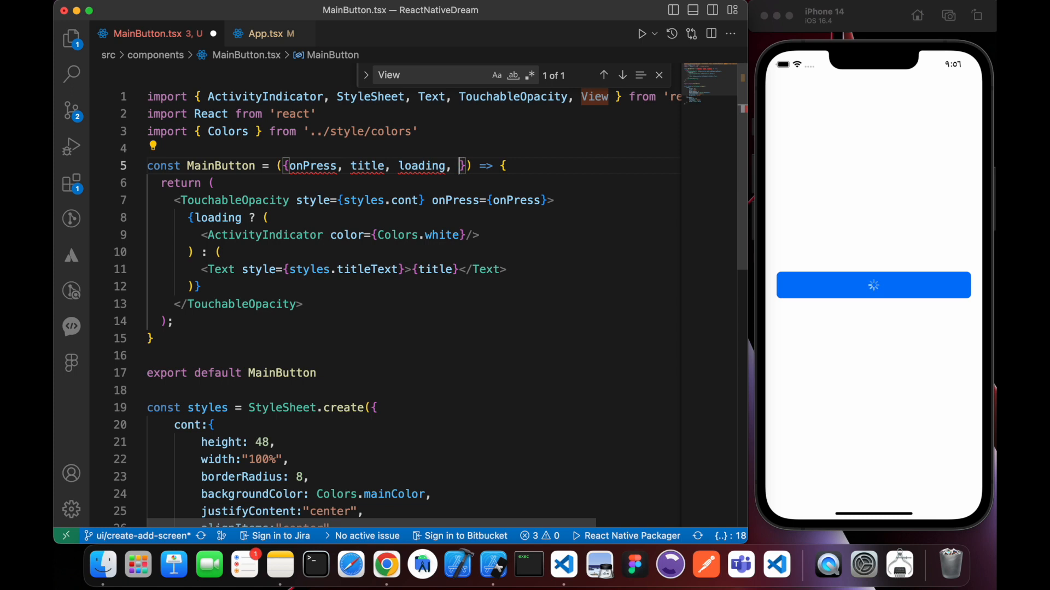
text(disable)
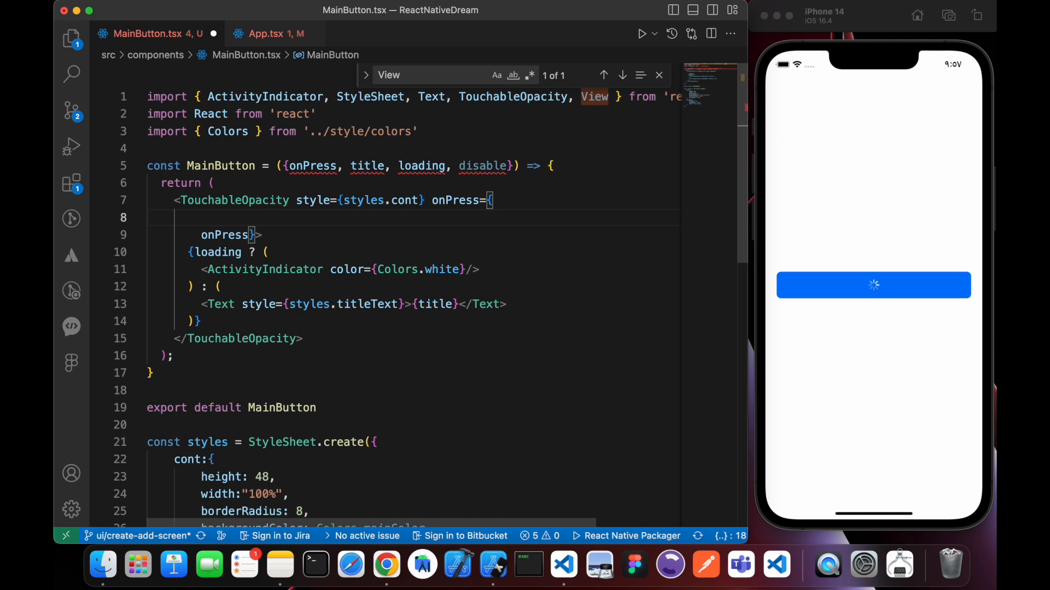
text(() => {)
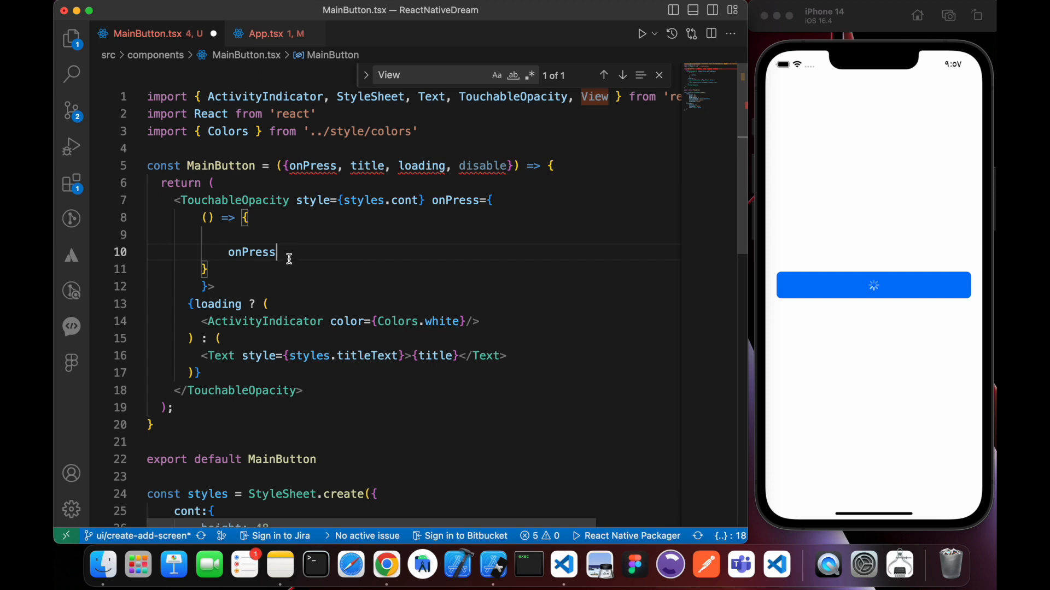
text(())
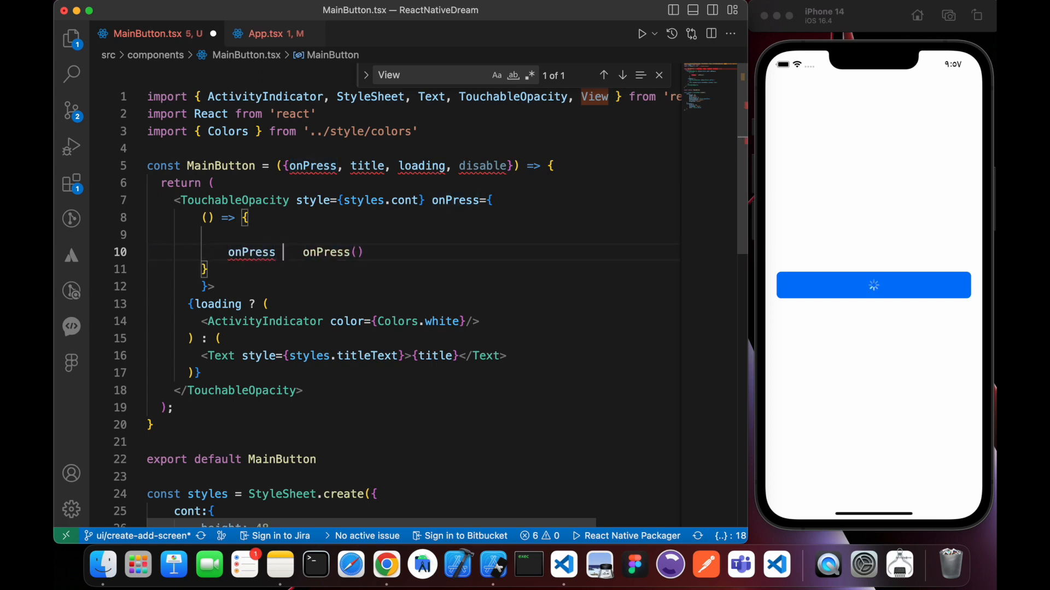
text(&&)
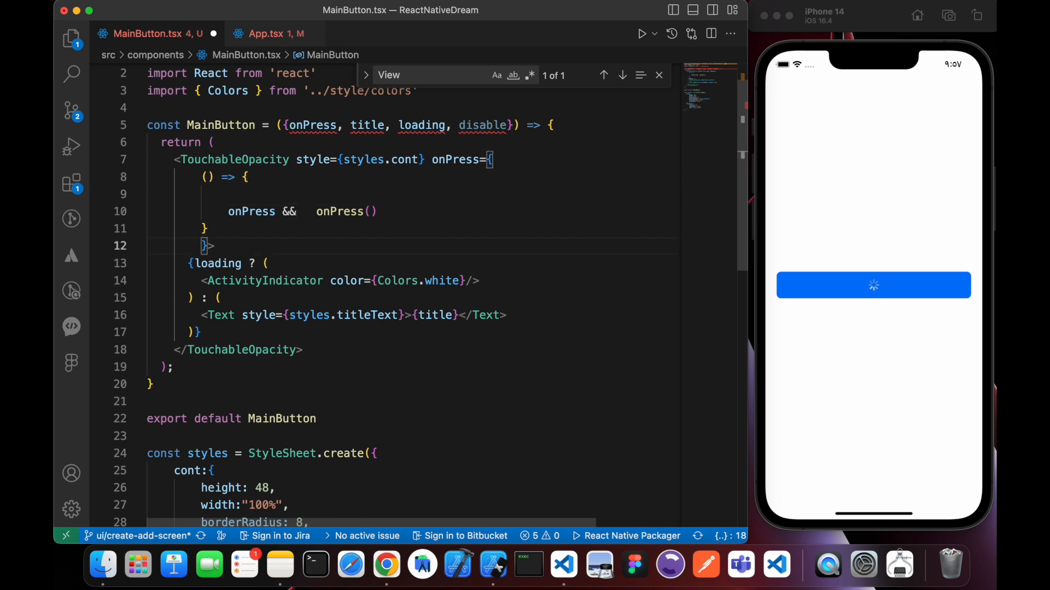
Set disabled={disable} on the TouchableOpacity
text(disabled={)
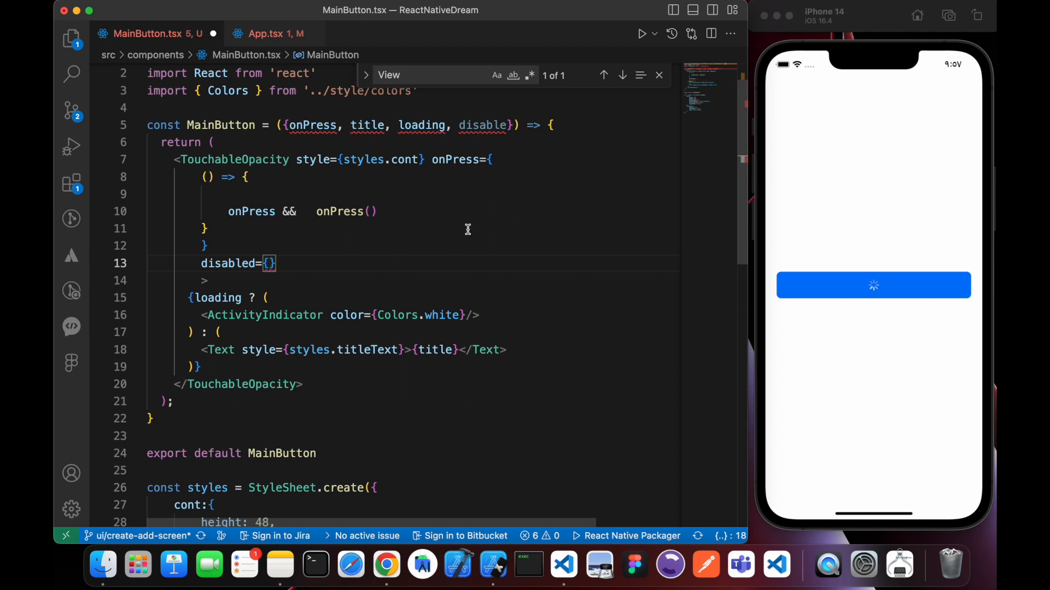
double_click(482, 125)
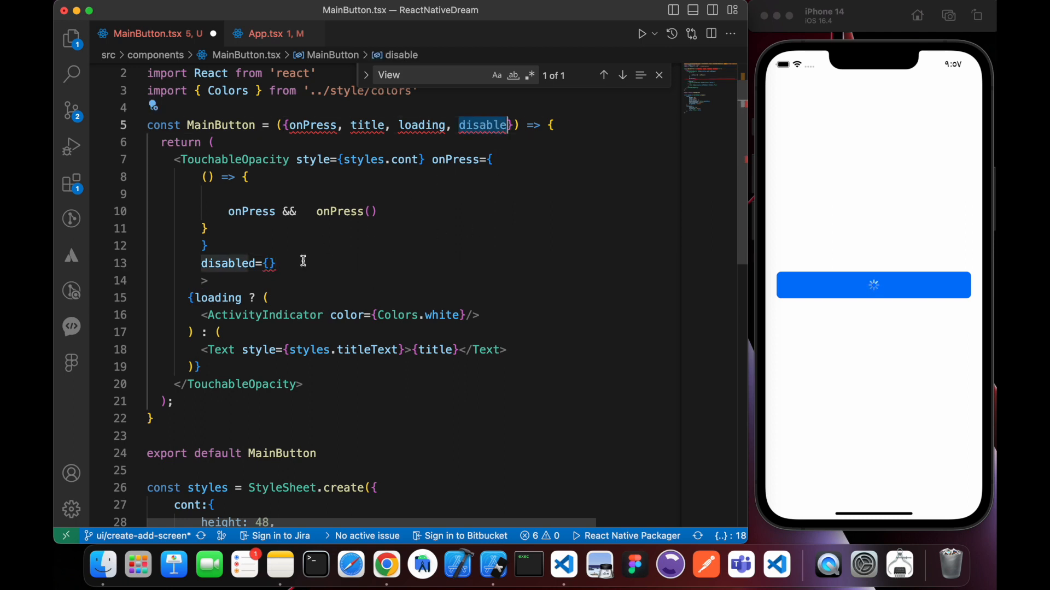
text(disable)
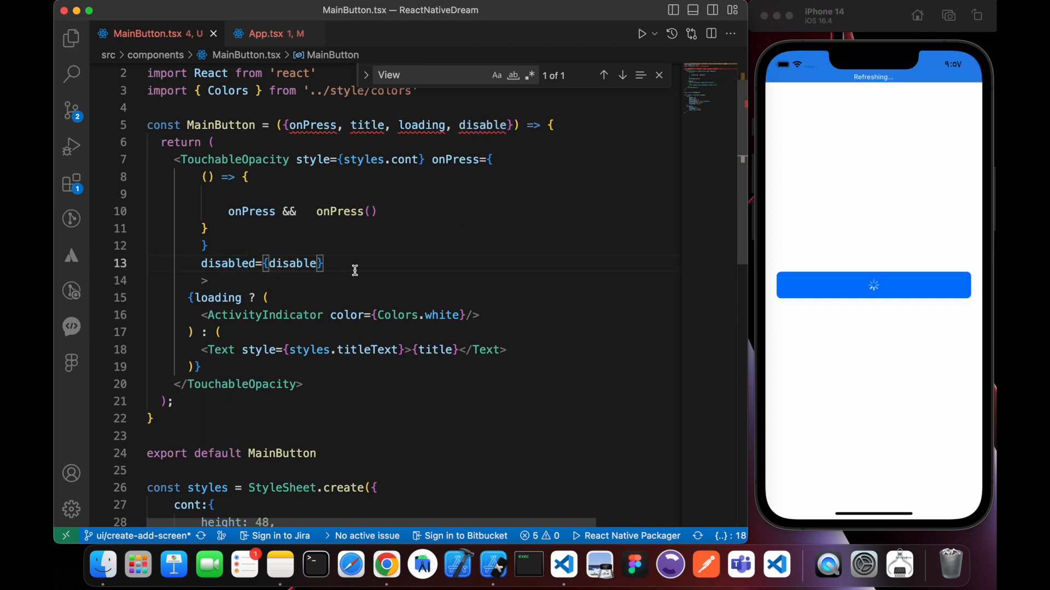
click(266, 33)
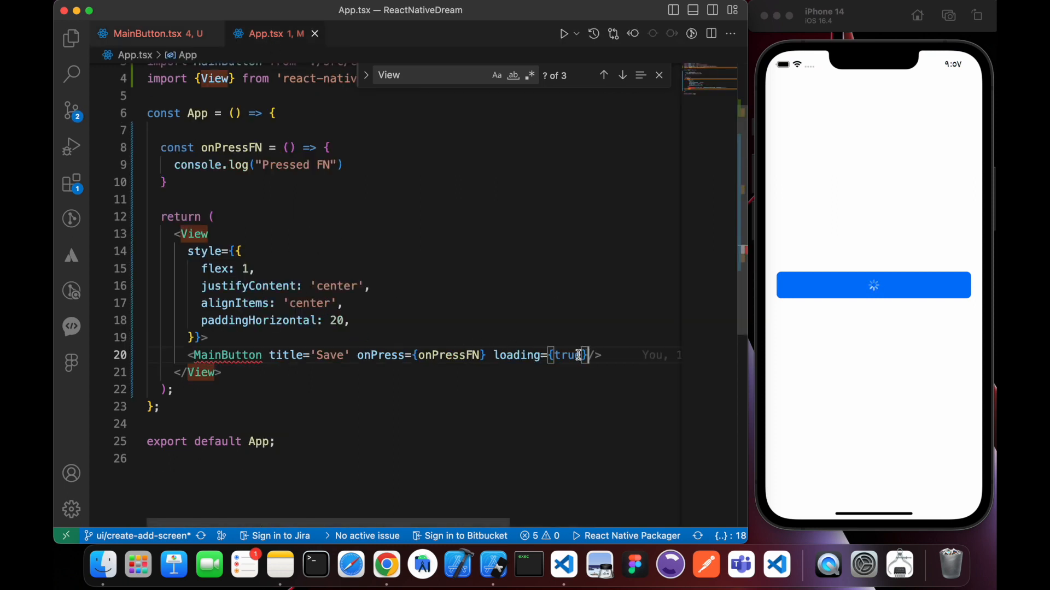
Replace loading={true} with disable={true} on the App's Save button and save
text(d)
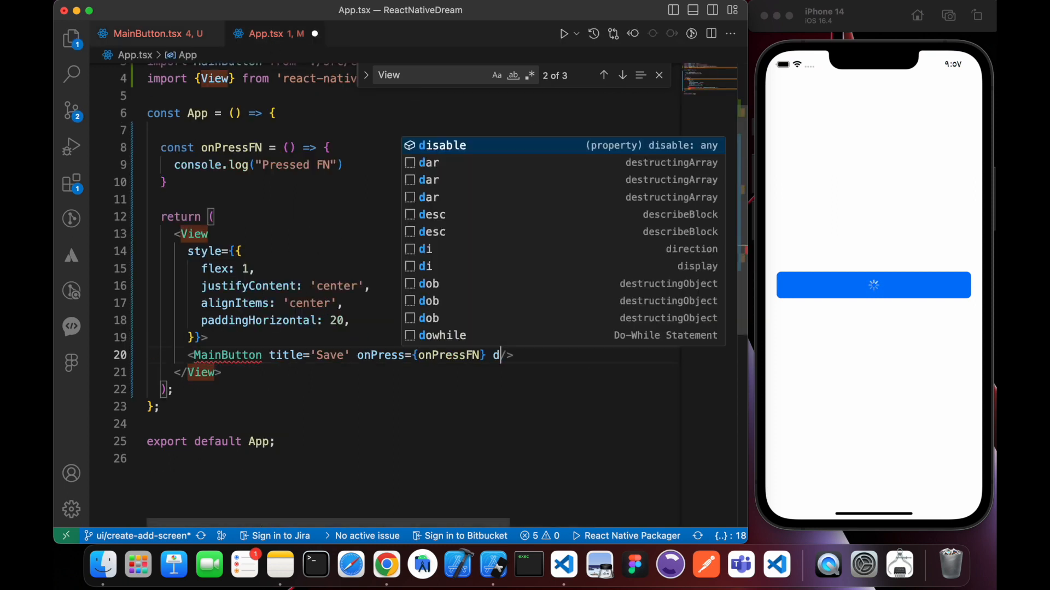
text(isable={})
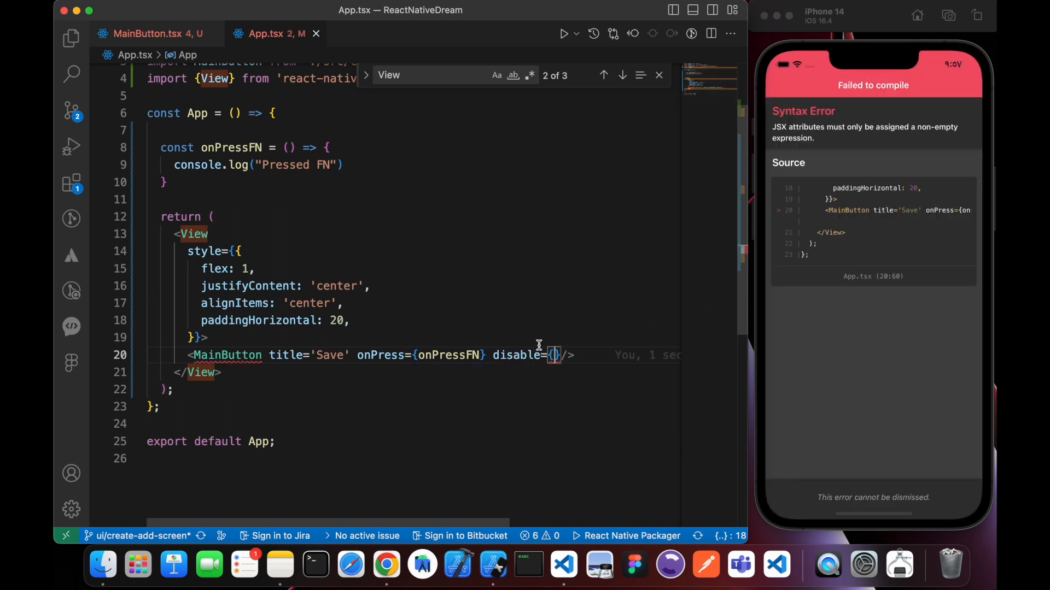
text(true)
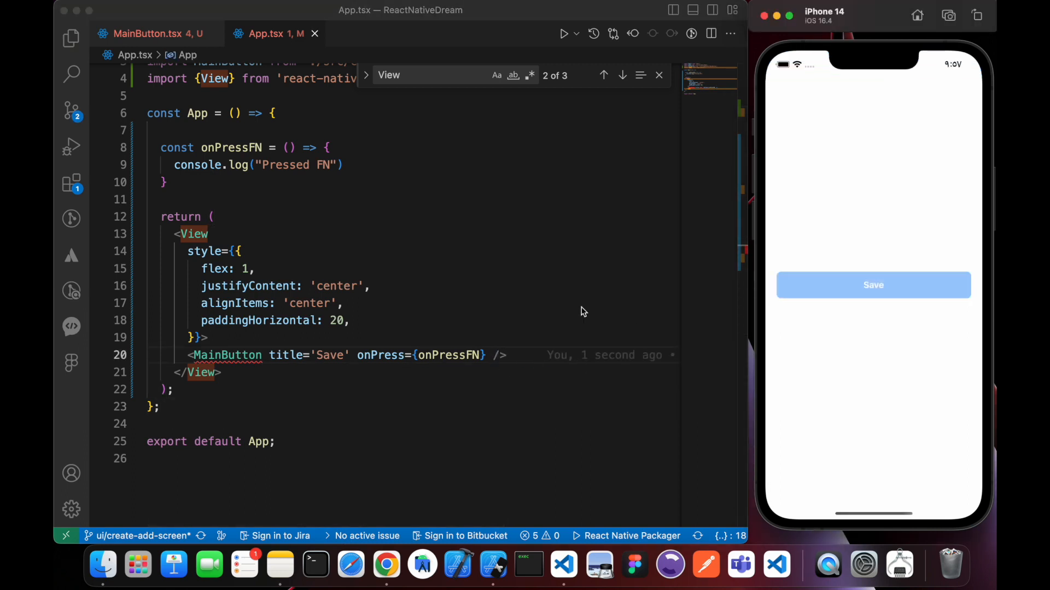
text(disable={true})
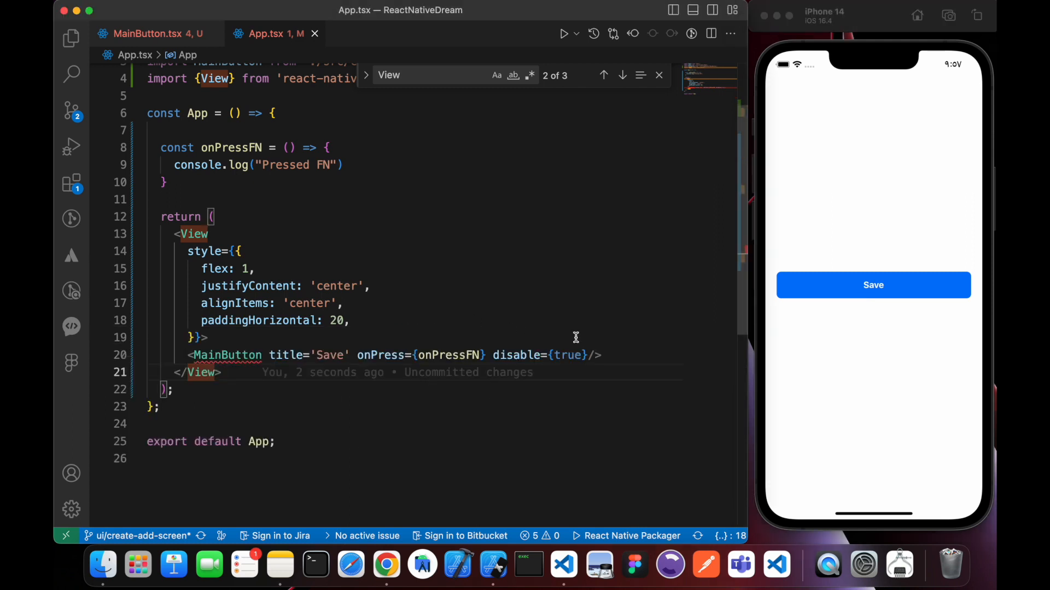
click(155, 34)
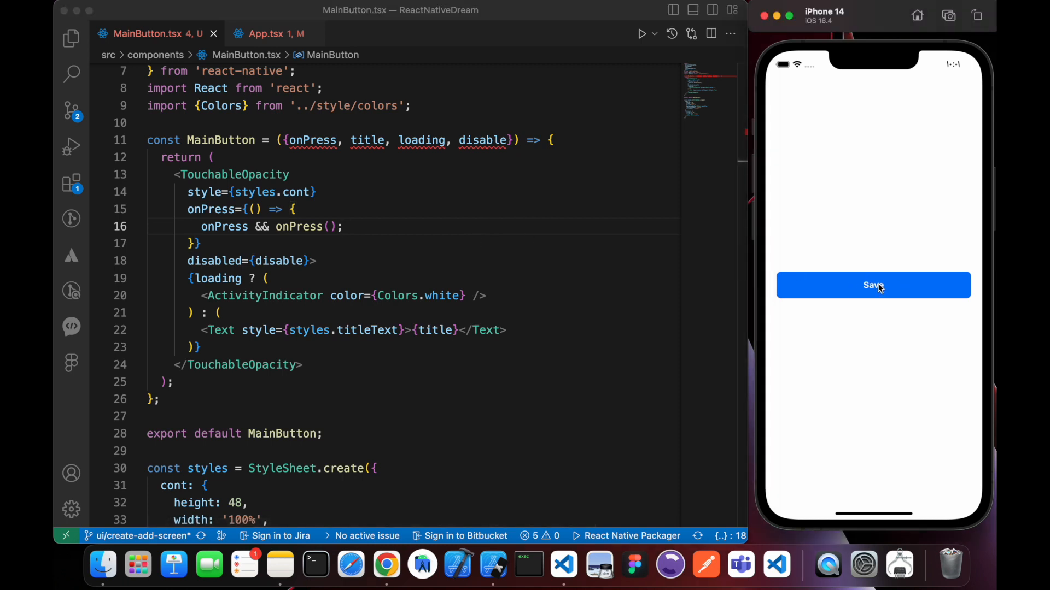
mouse_move(873, 297)
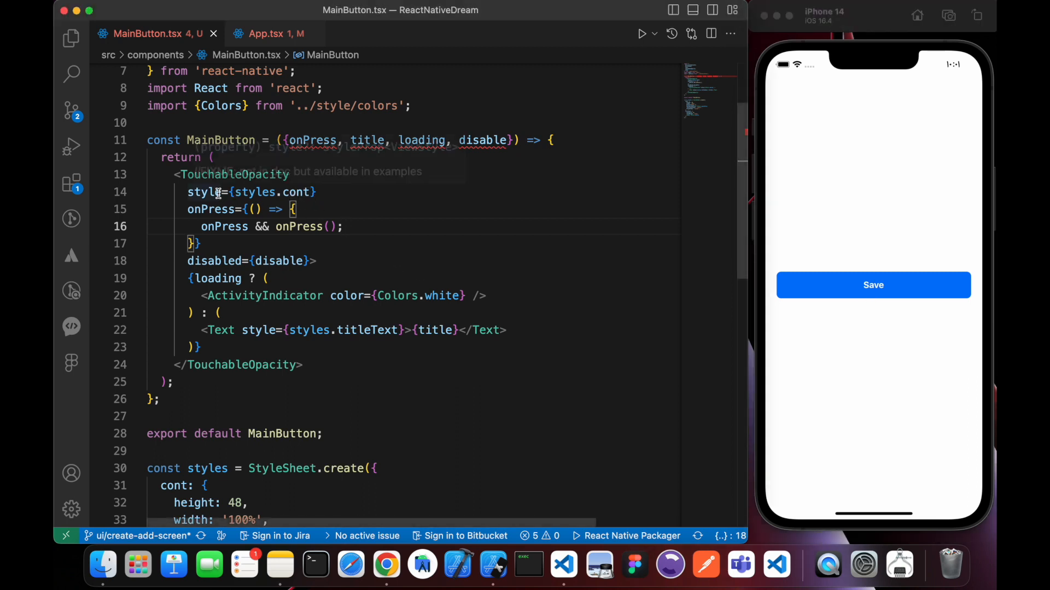
Change the style to [styles.cont, disable && {opacity: .5}] so the disabled button fades
double_click(275, 193)
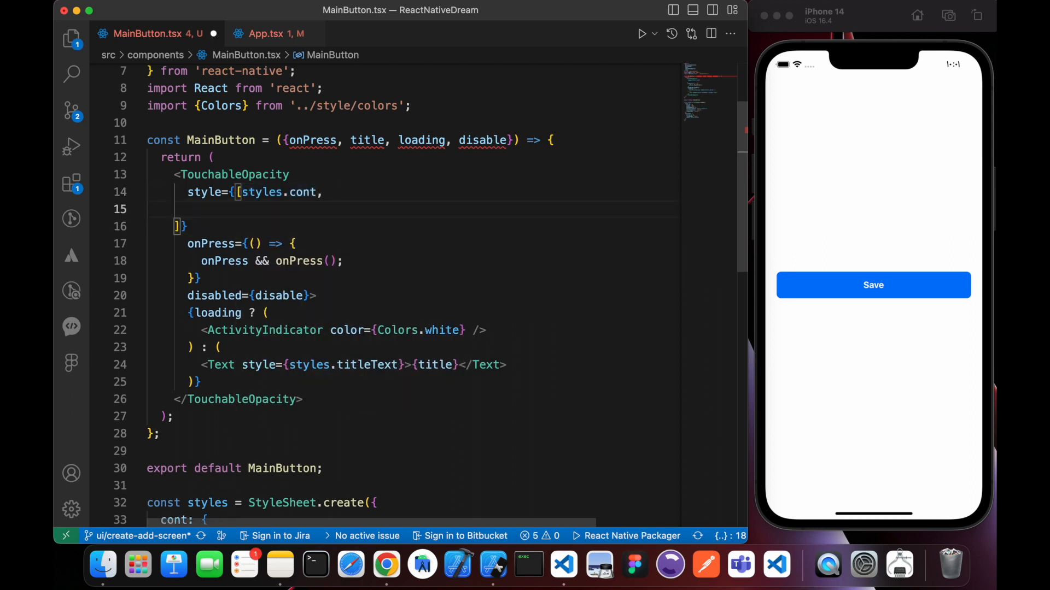
text({})
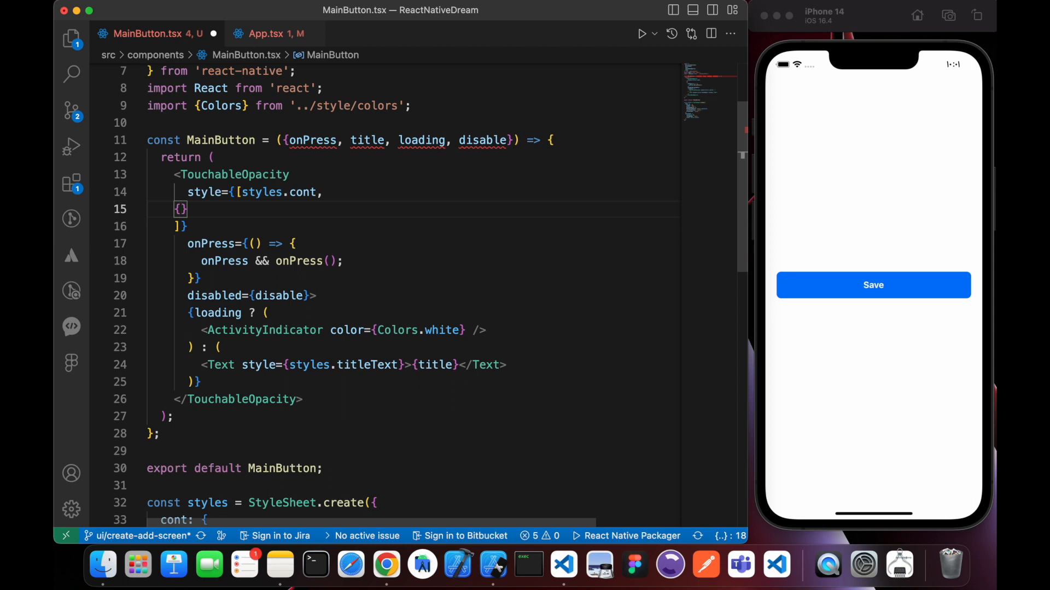
text(opa)
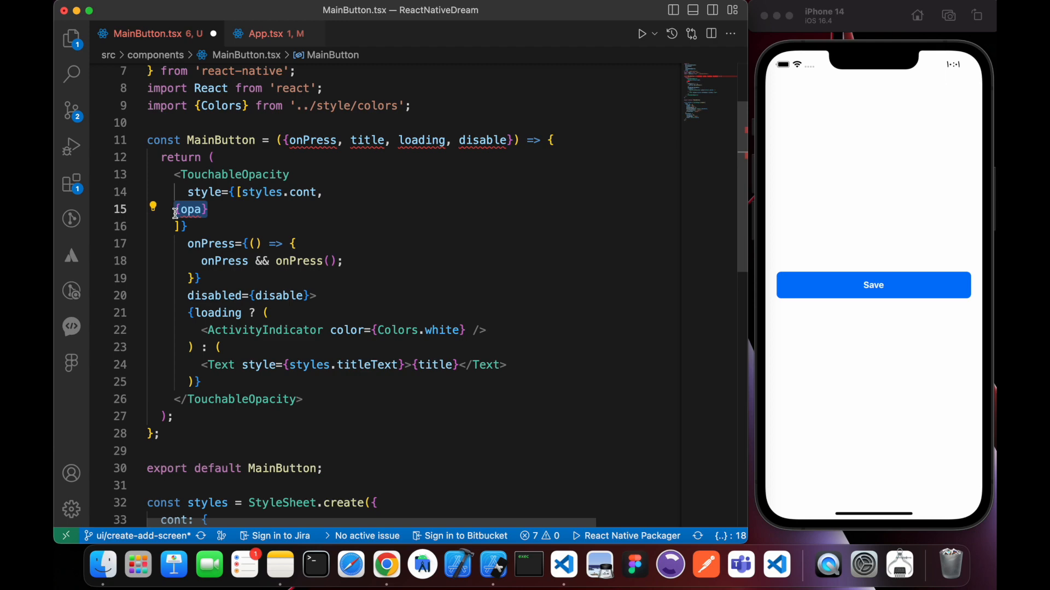
text(disable &&)
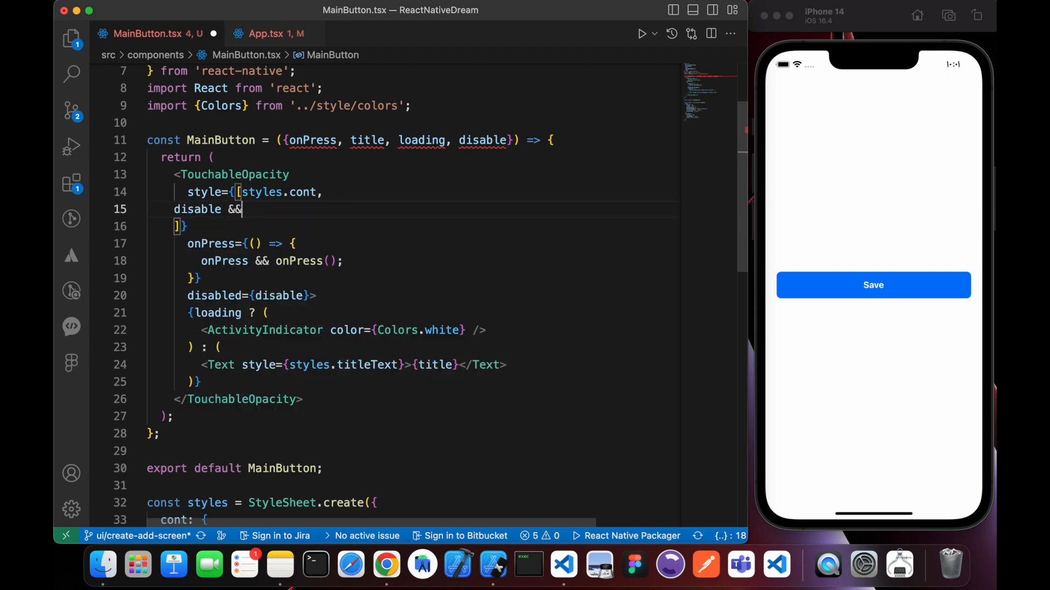
text({opacity: .1)
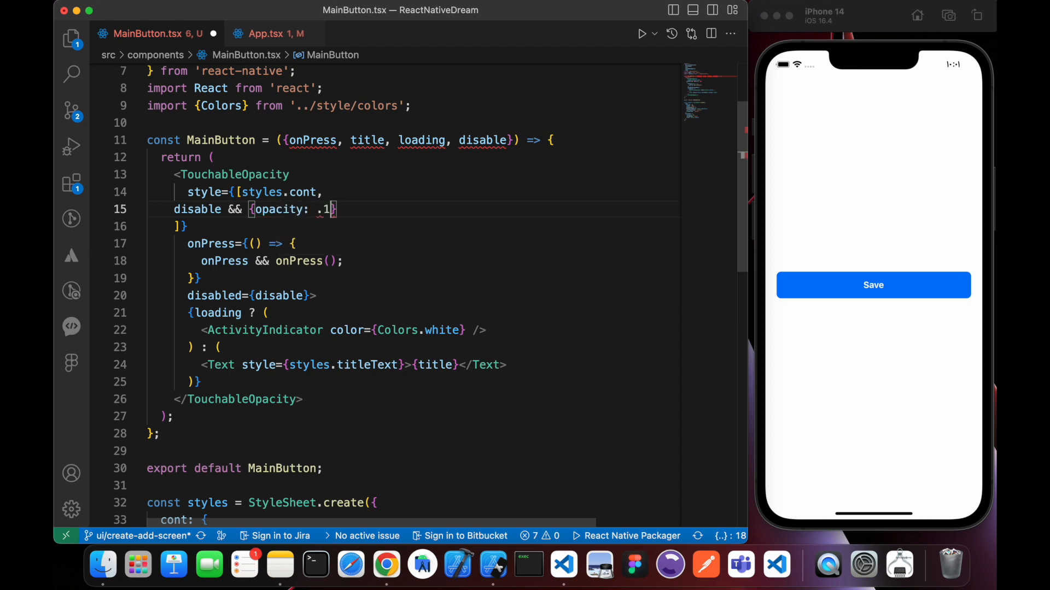
key(Backspace)
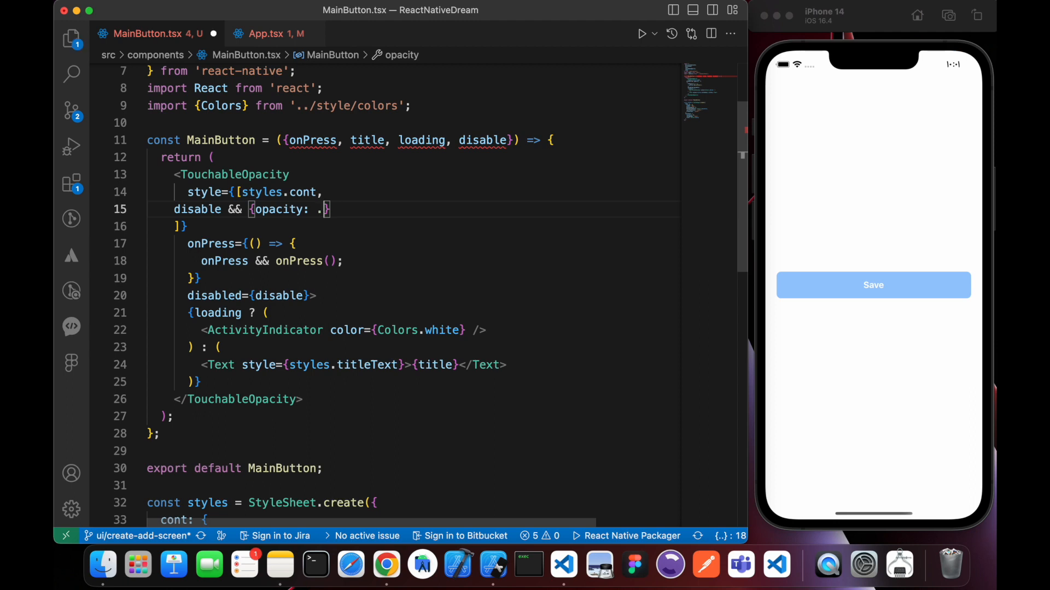
text(5)
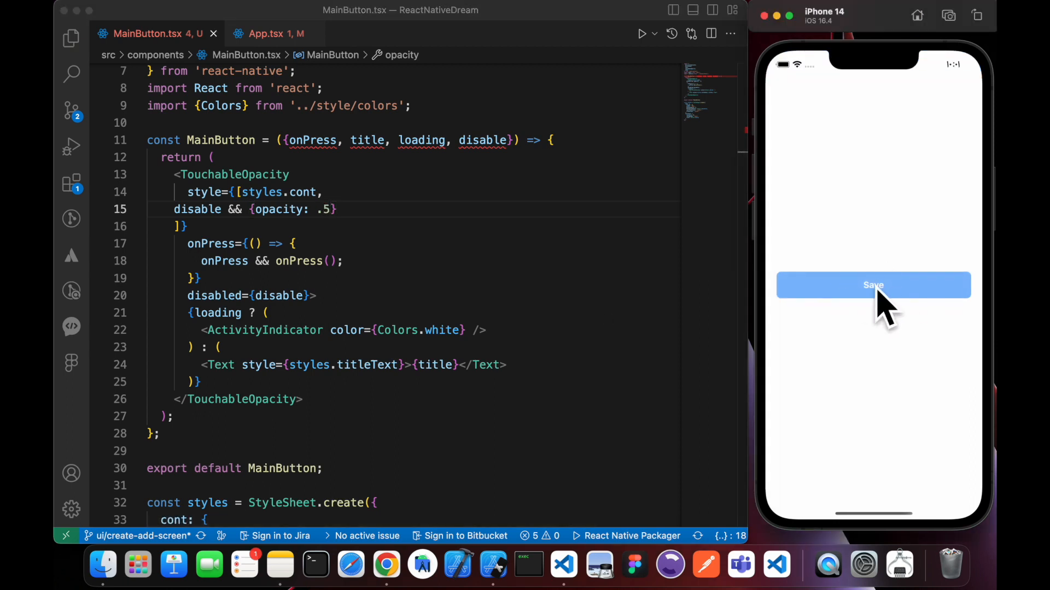
click(269, 34)
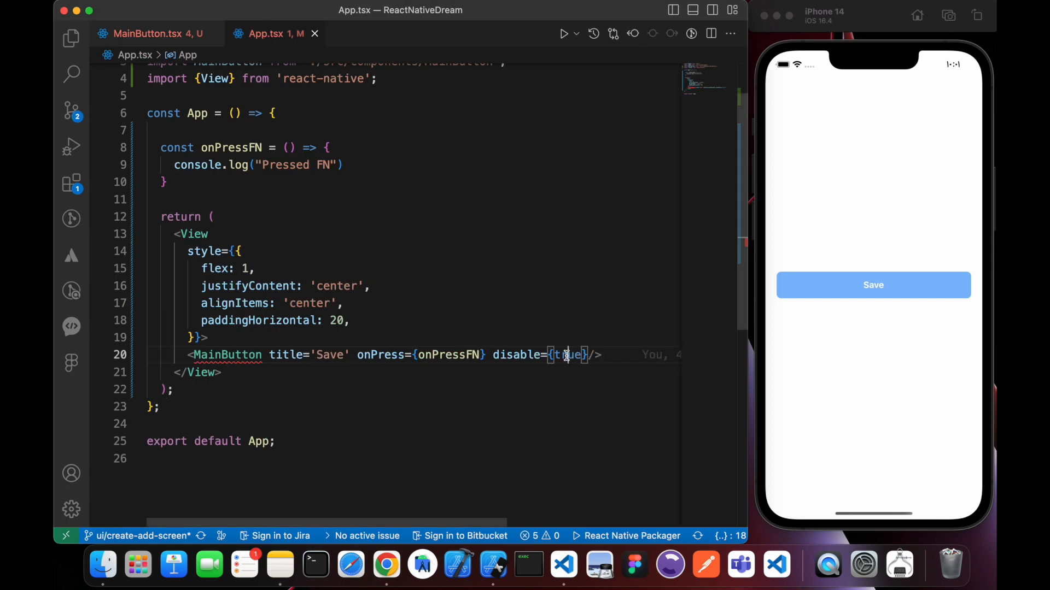
Pass disable={false} to the Save MainButton in App.tsx and try pressing Save in the simulator
text(false)
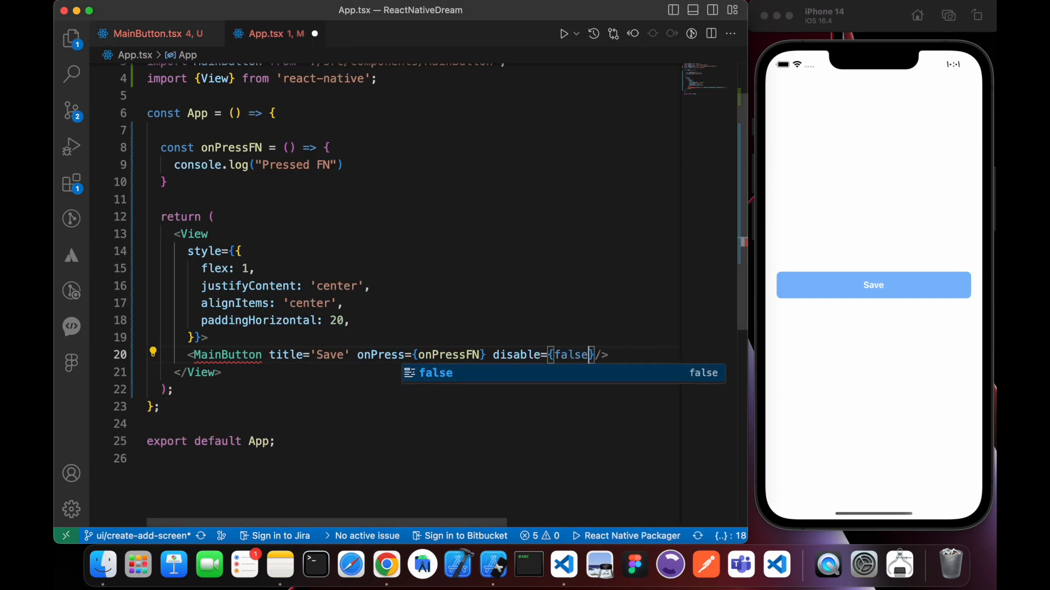
click(872, 285)
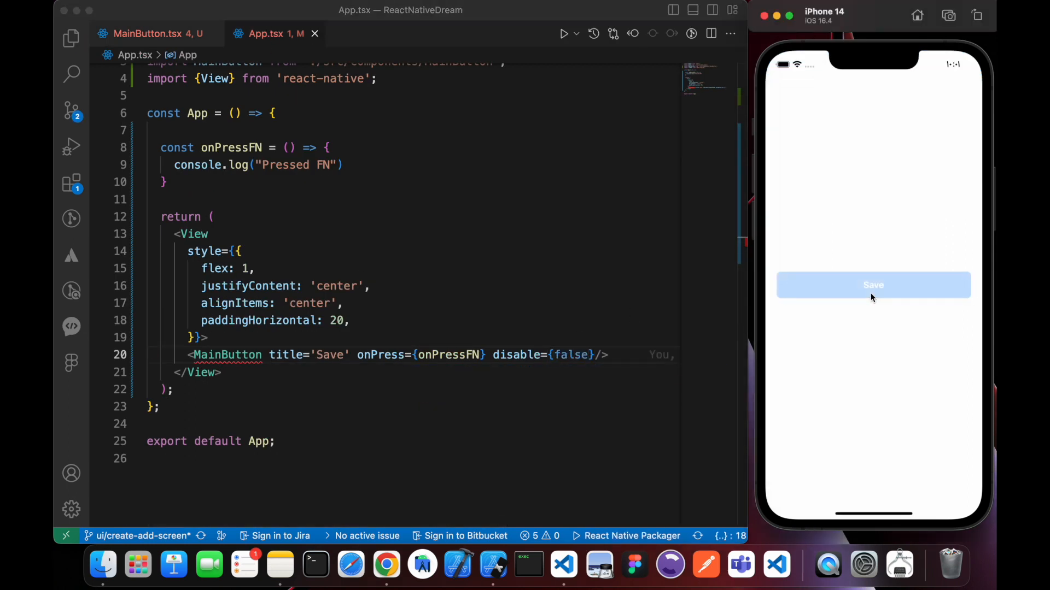